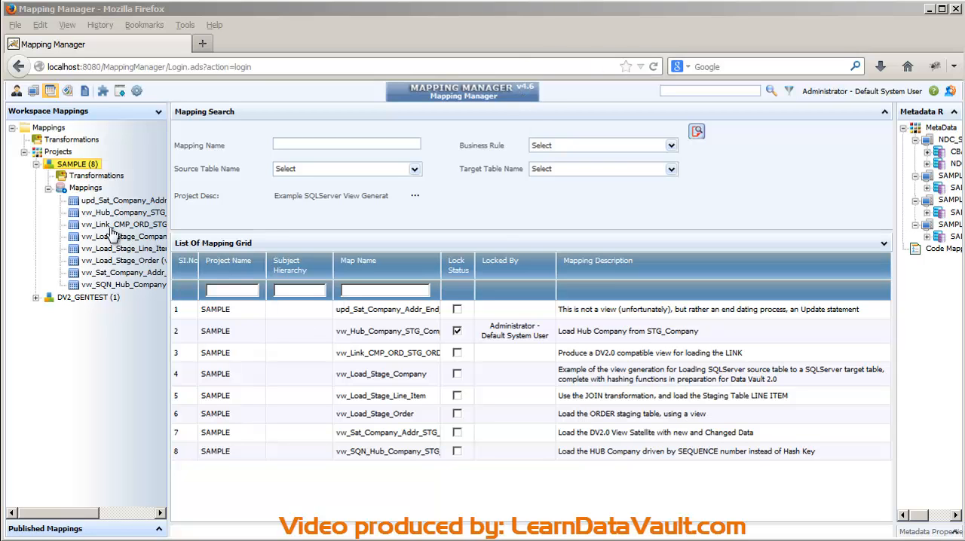
{"action": "mouse_move", "coordinate": [113, 244]}
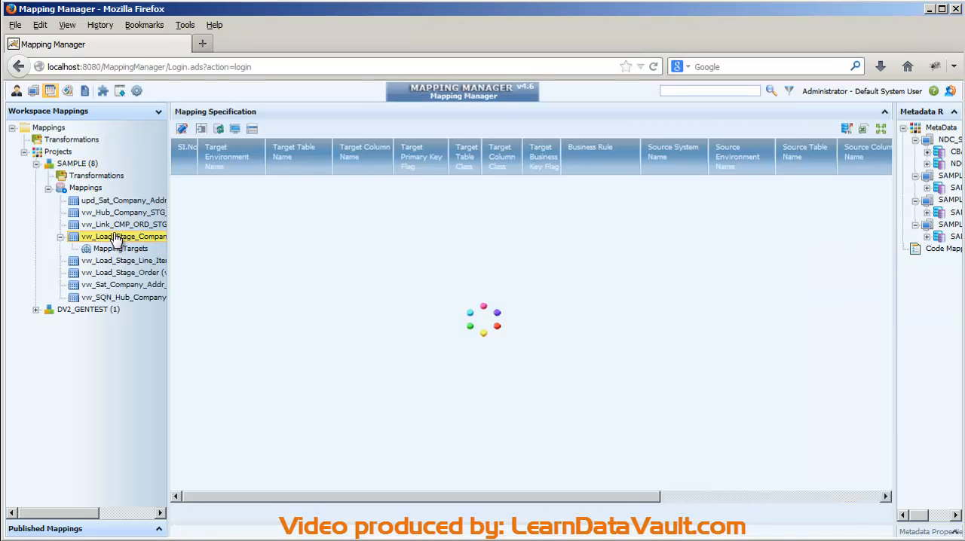
- Load the vw_Load_Stage_Company mapping's 14-row specification grid from SAMPLE > Mappings
{"action": "left_click", "coordinate": [124, 235]}
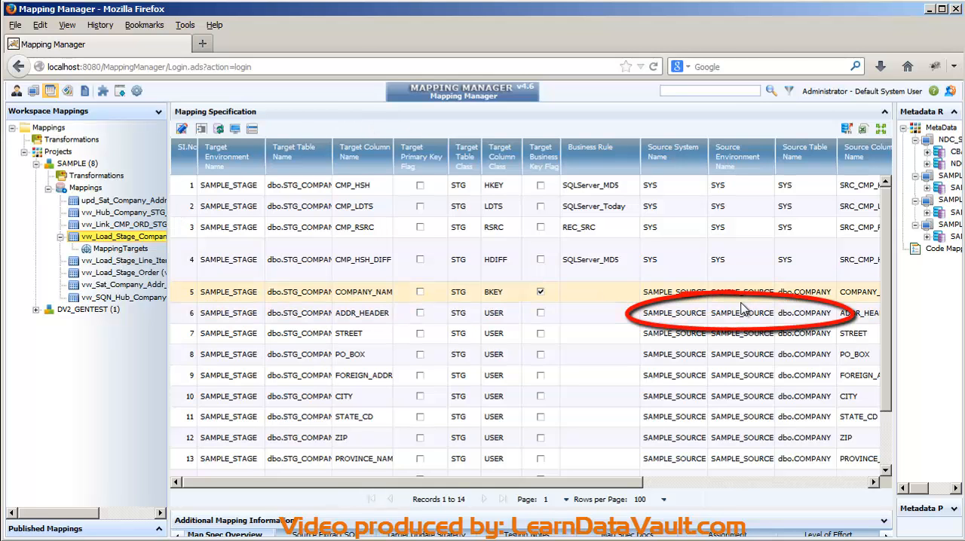
{"action": "mouse_move", "coordinate": [742, 314]}
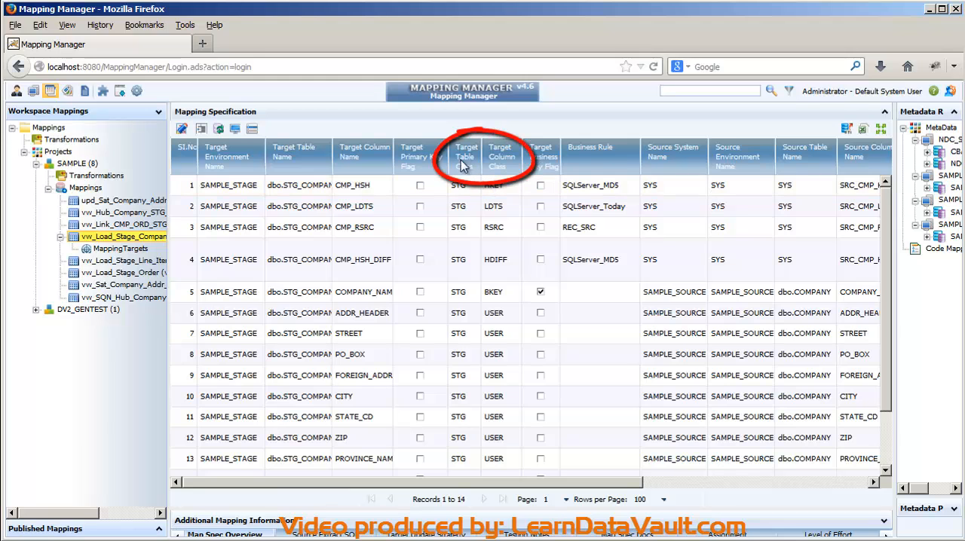
{"action": "mouse_move", "coordinate": [510, 172]}
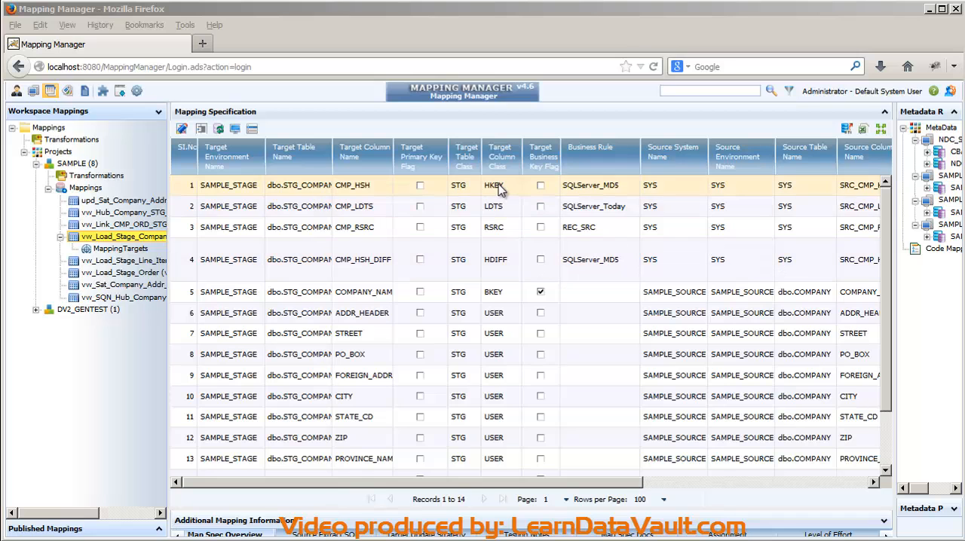
{"action": "left_click", "coordinate": [500, 150]}
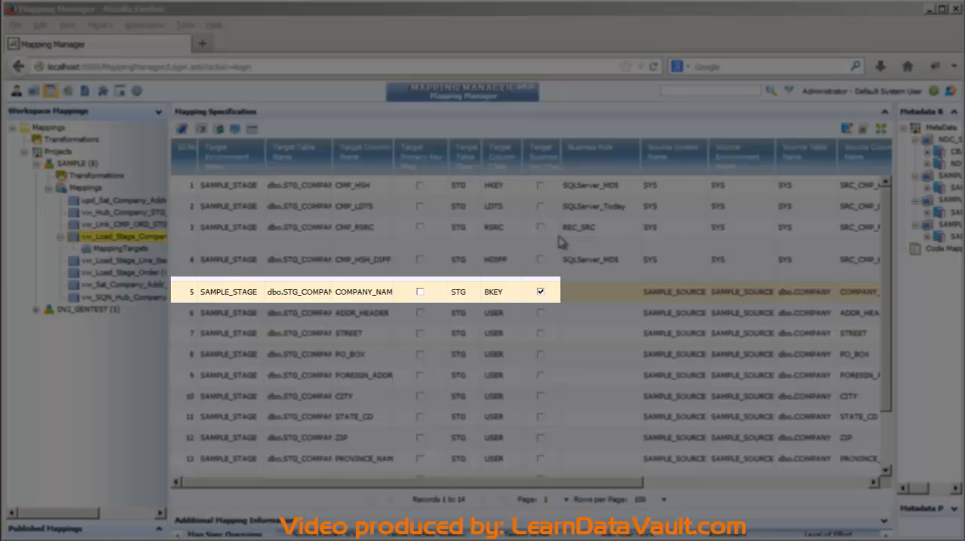
{"action": "left_click", "coordinate": [540, 293]}
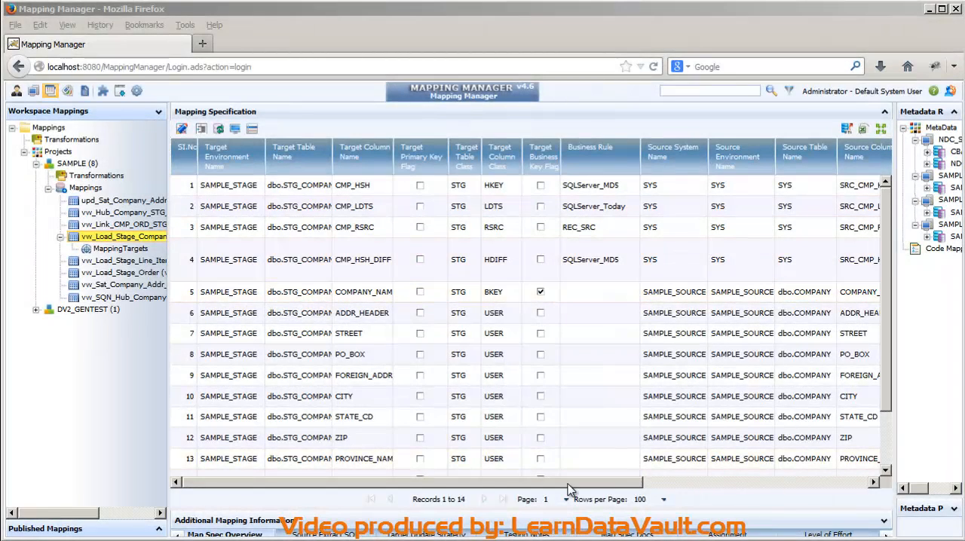
{"action": "scroll", "scroll_direction": "right", "scroll_amount": 3}
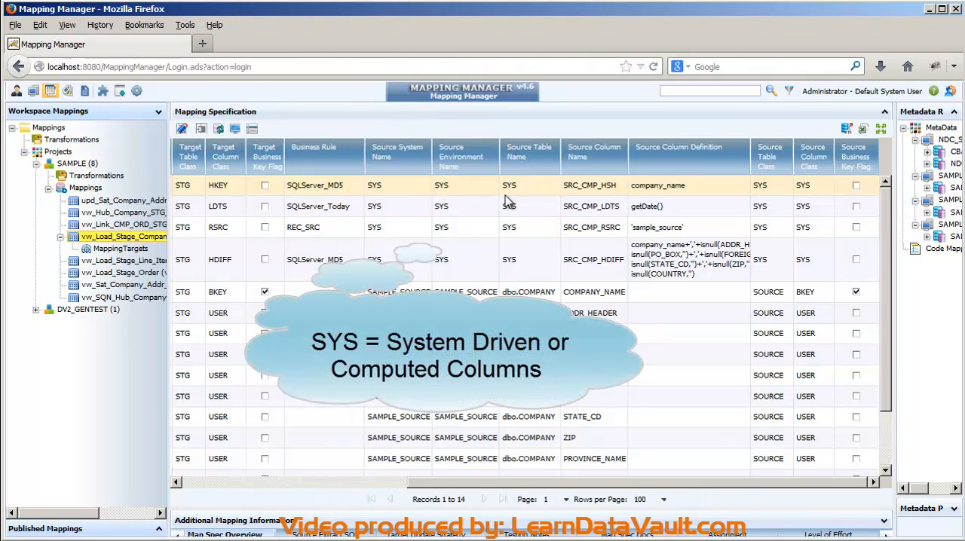
{"action": "mouse_move", "coordinate": [540, 198]}
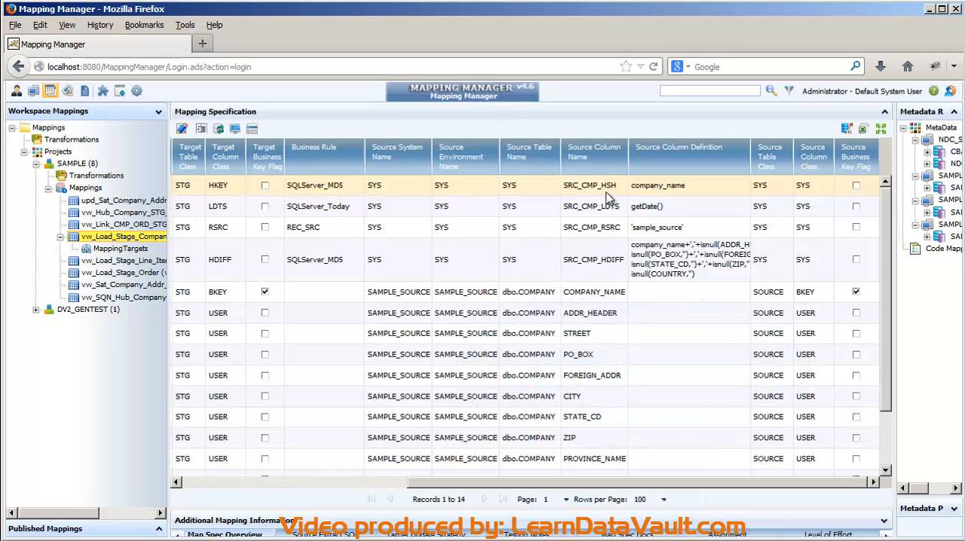
{"action": "mouse_move", "coordinate": [612, 195]}
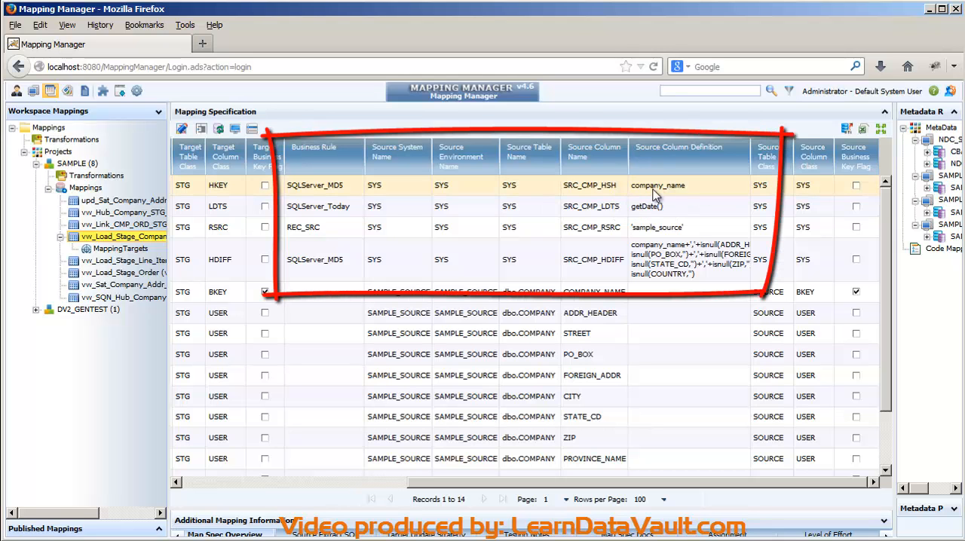
{"action": "left_click", "coordinate": [679, 260]}
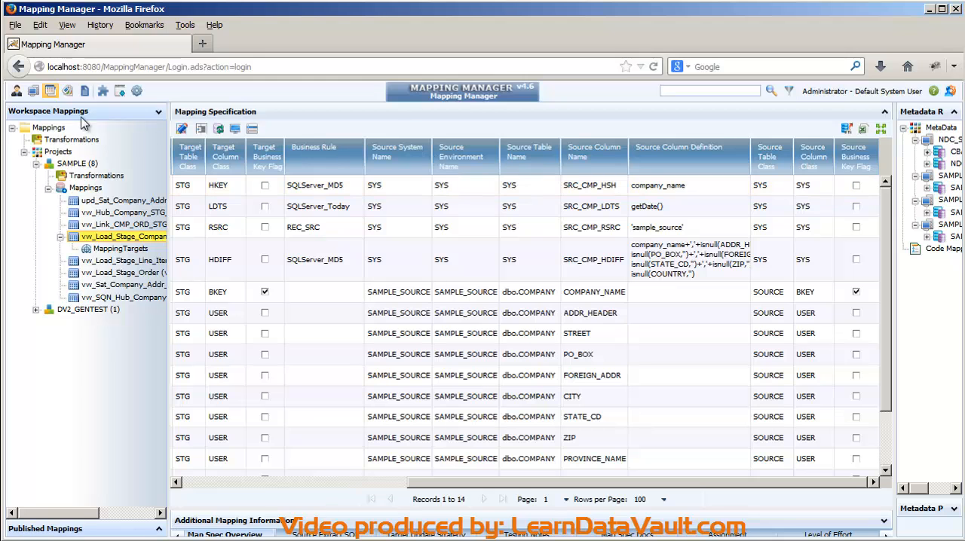
{"action": "mouse_move", "coordinate": [85, 91]}
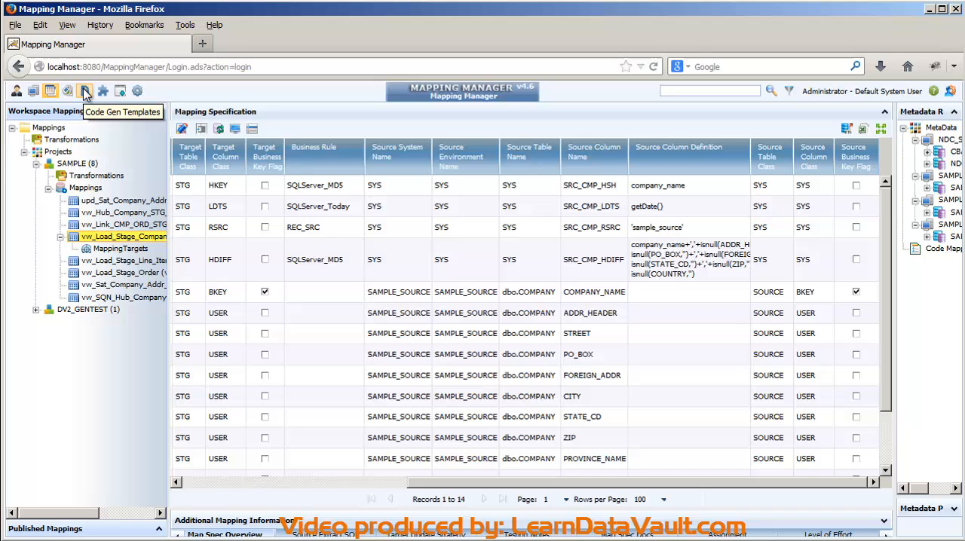
- From the code-gen template list, start a test run of the vw_DV2_Stage_Load Ruby template
{"action": "left_click", "coordinate": [85, 91]}
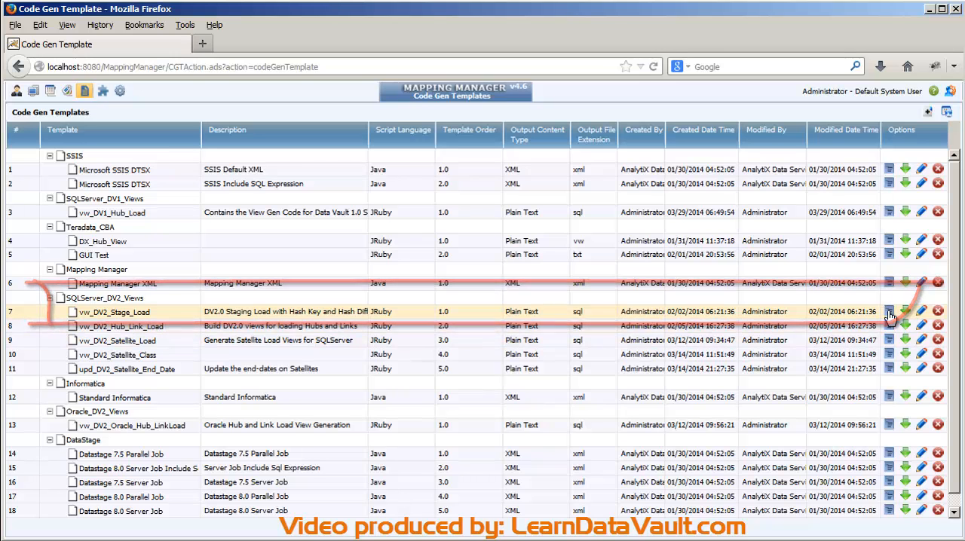
{"action": "left_click", "coordinate": [890, 311]}
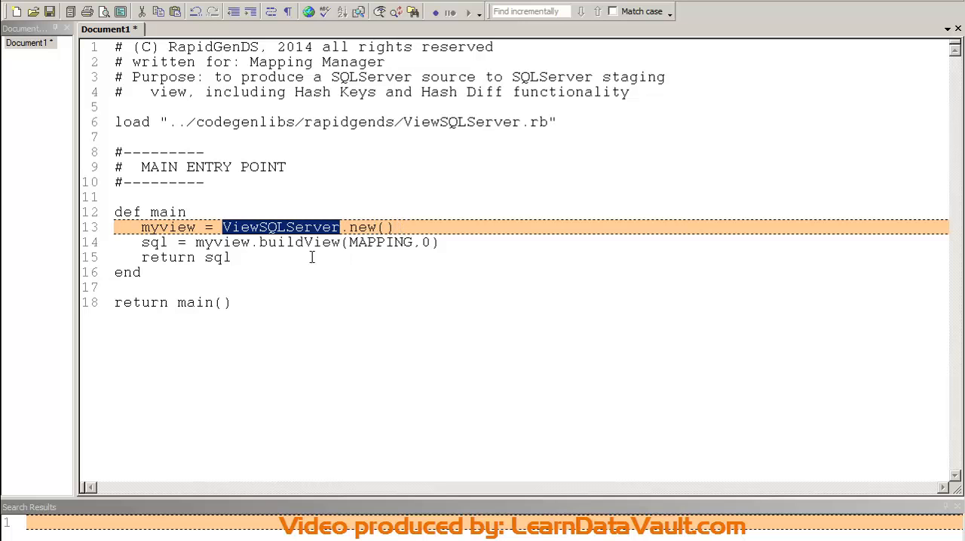
{"action": "double_click", "coordinate": [154, 242]}
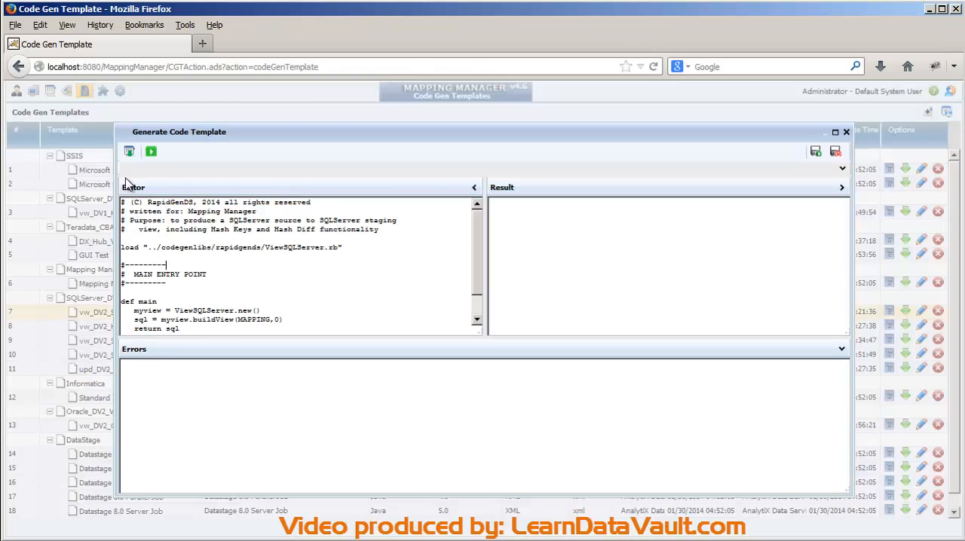
- Load vw_Load_Stage_Company from SAMPLE > Mappings as the template's test mapping
{"action": "left_click", "coordinate": [130, 151]}
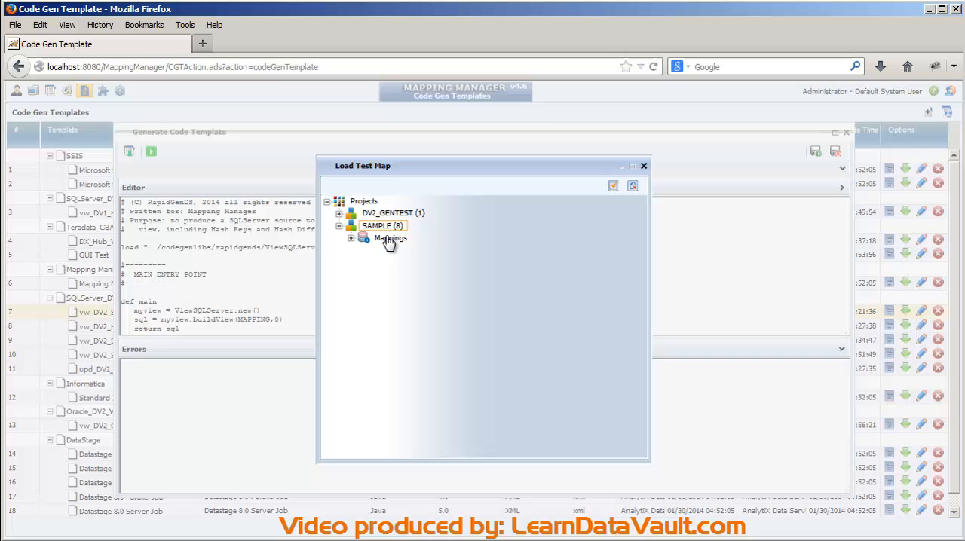
{"action": "left_click", "coordinate": [350, 238]}
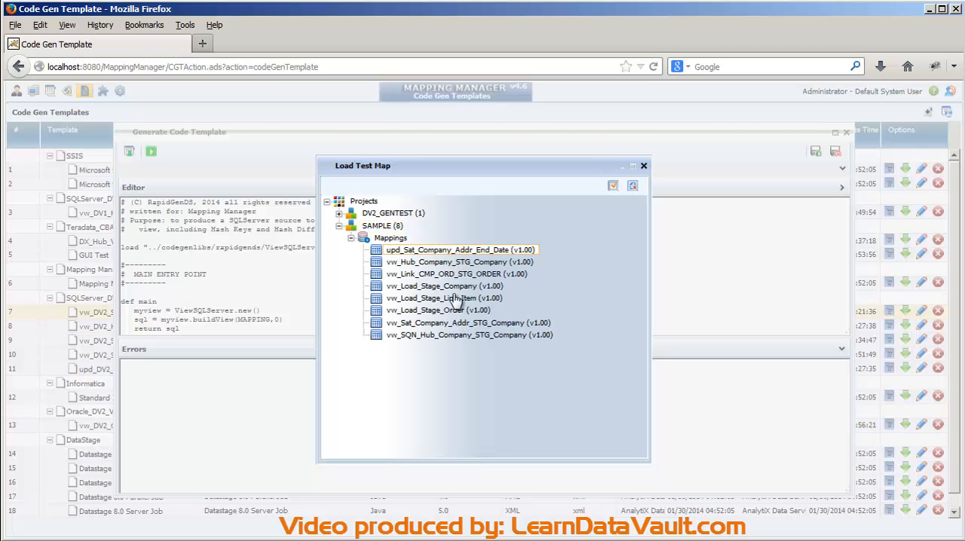
{"action": "left_click", "coordinate": [443, 287]}
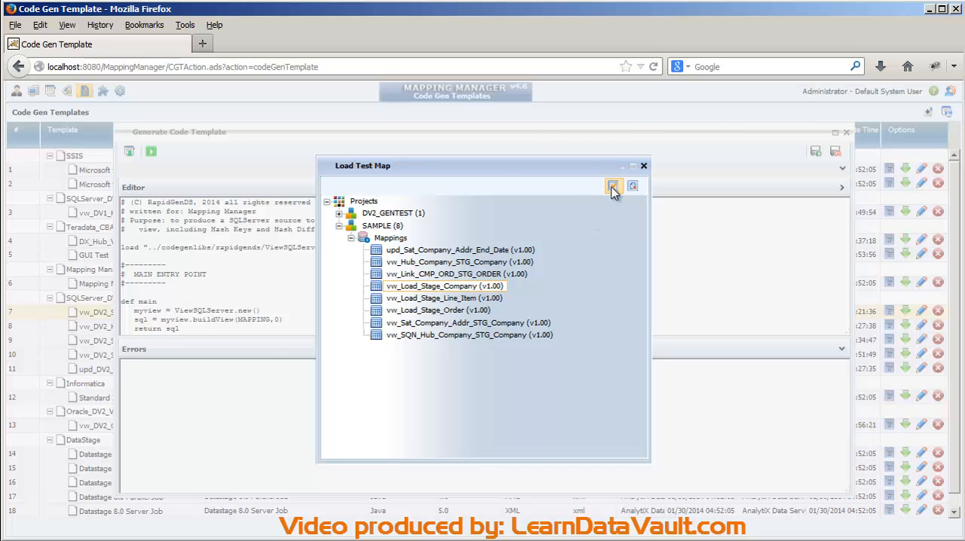
{"action": "left_click", "coordinate": [614, 187]}
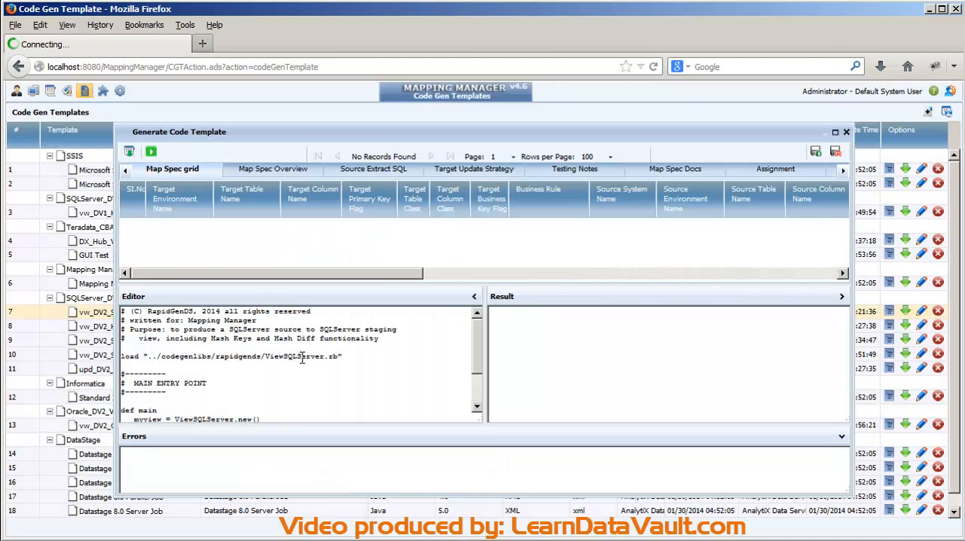
- Run the template to generate the staging view SQL script
{"action": "left_click", "coordinate": [151, 151]}
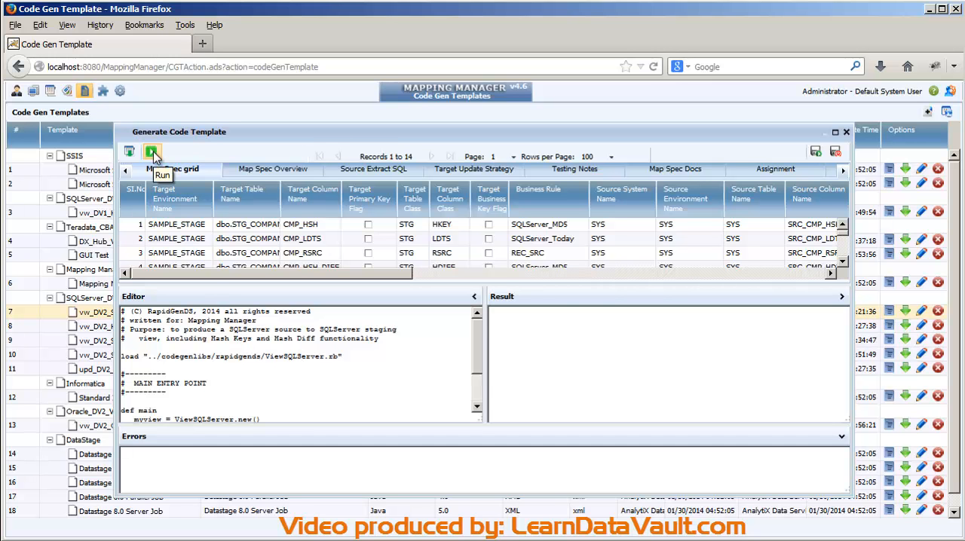
{"action": "left_click", "coordinate": [151, 151]}
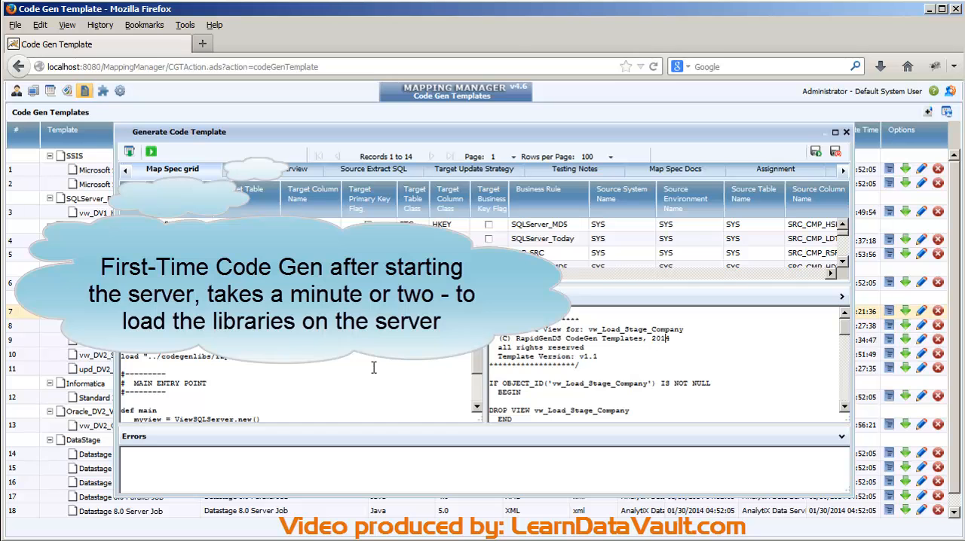
{"action": "mouse_move", "coordinate": [368, 371]}
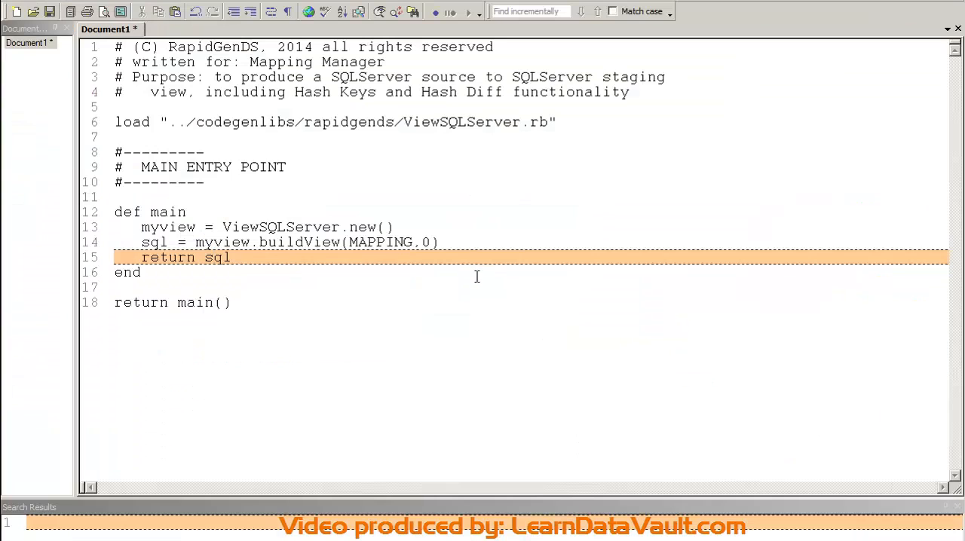
- Review the generated CREATE VIEW script, inspecting the upper() hash key expression on line 35
{"action": "scroll", "scroll_direction": "down", "scroll_amount": 3}
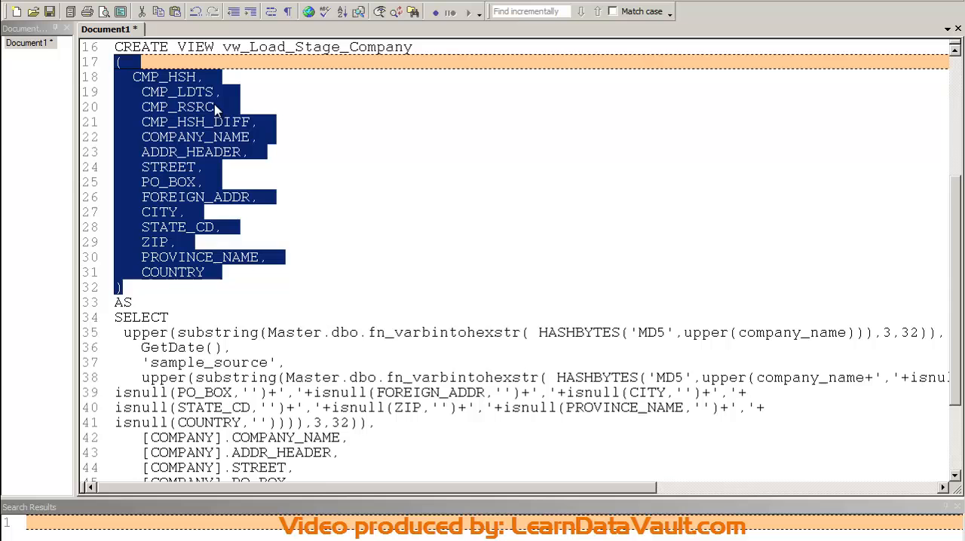
{"action": "scroll", "scroll_direction": "down", "scroll_amount": 3}
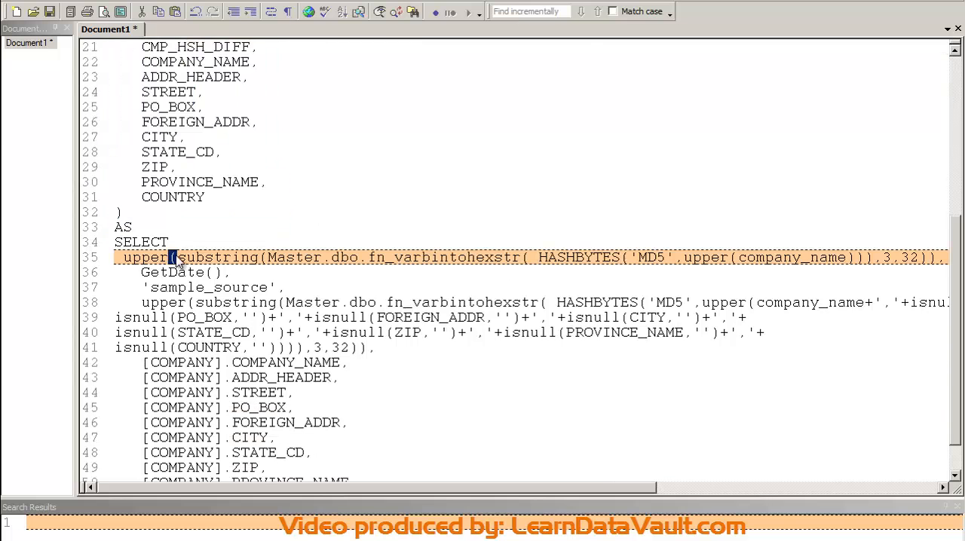
{"action": "mouse_move", "coordinate": [706, 259]}
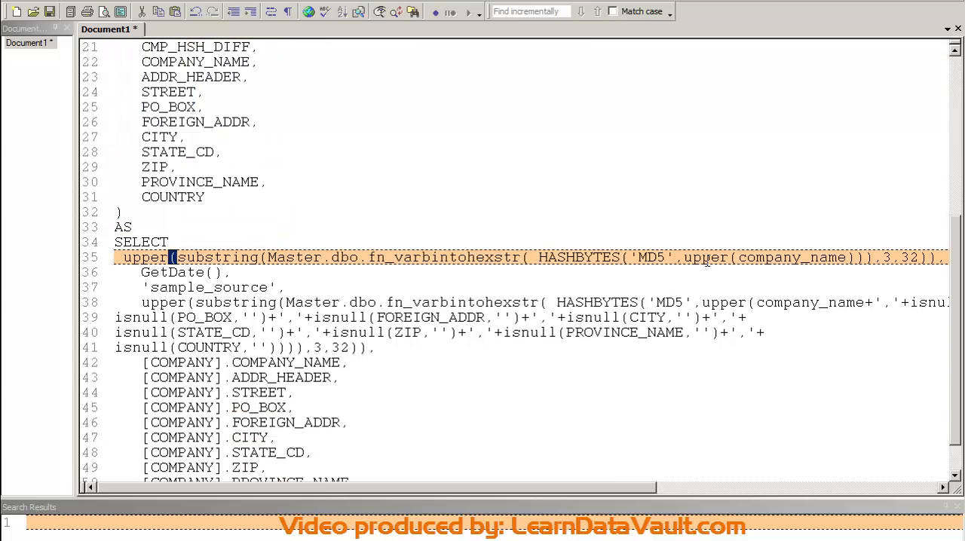
{"action": "double_click", "coordinate": [791, 256]}
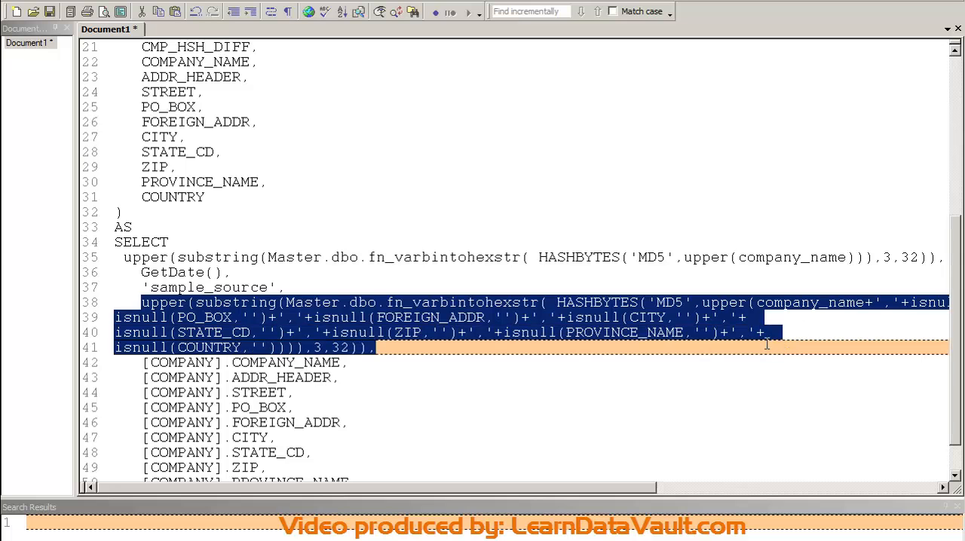
{"action": "mouse_move", "coordinate": [232, 290]}
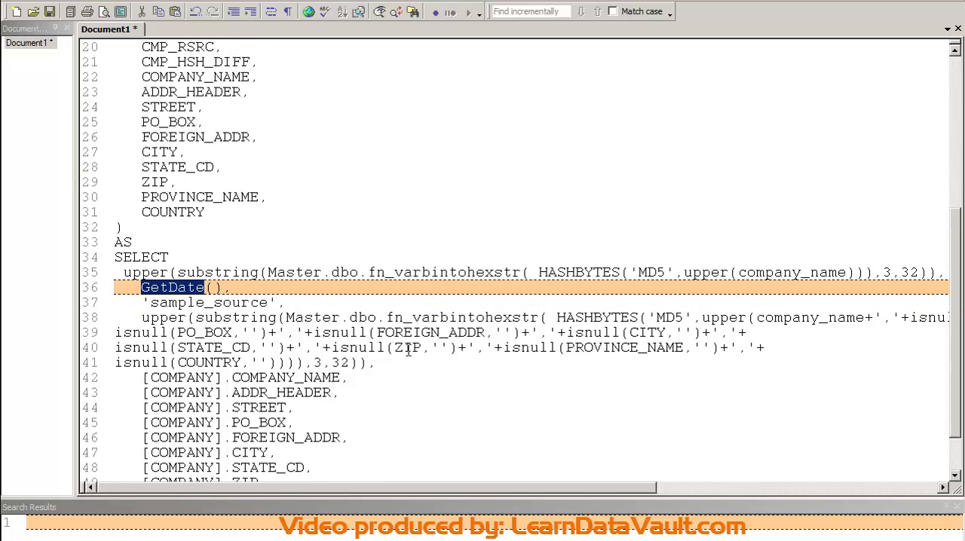
{"action": "scroll", "scroll_direction": "down", "scroll_amount": 3}
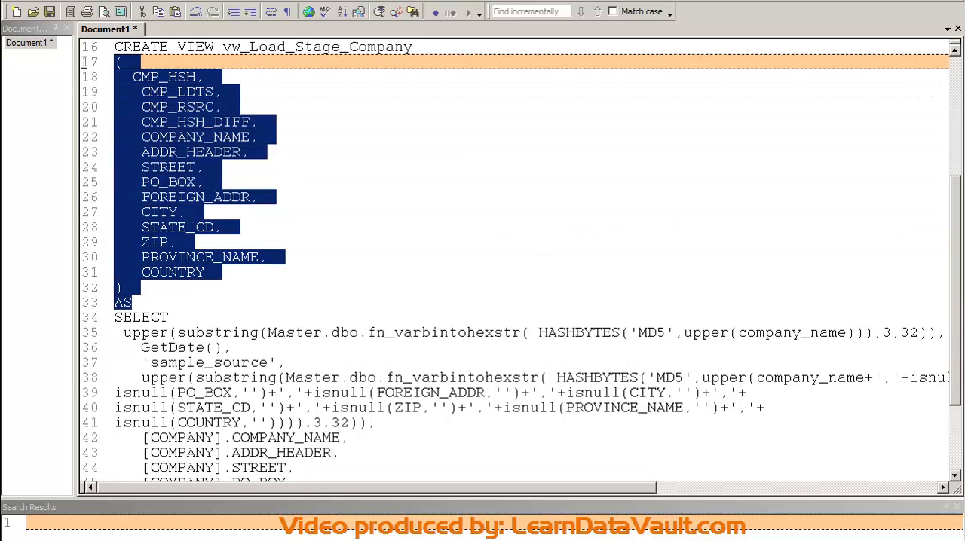
{"action": "mouse_move", "coordinate": [944, 9]}
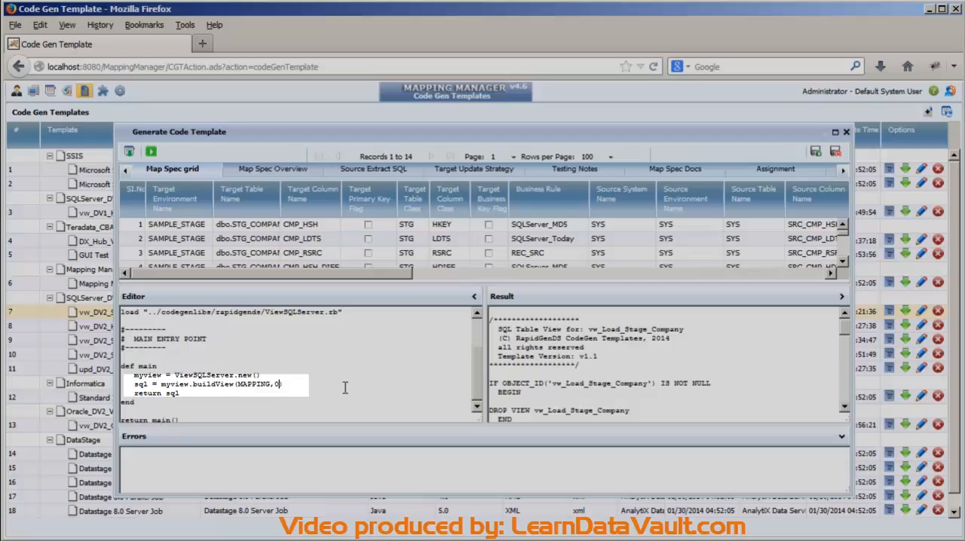
- Change buildView(MAPPING.0) to buildView(MAPPING.1) and regenerate the view SQL
{"action": "type", "text": "1"}
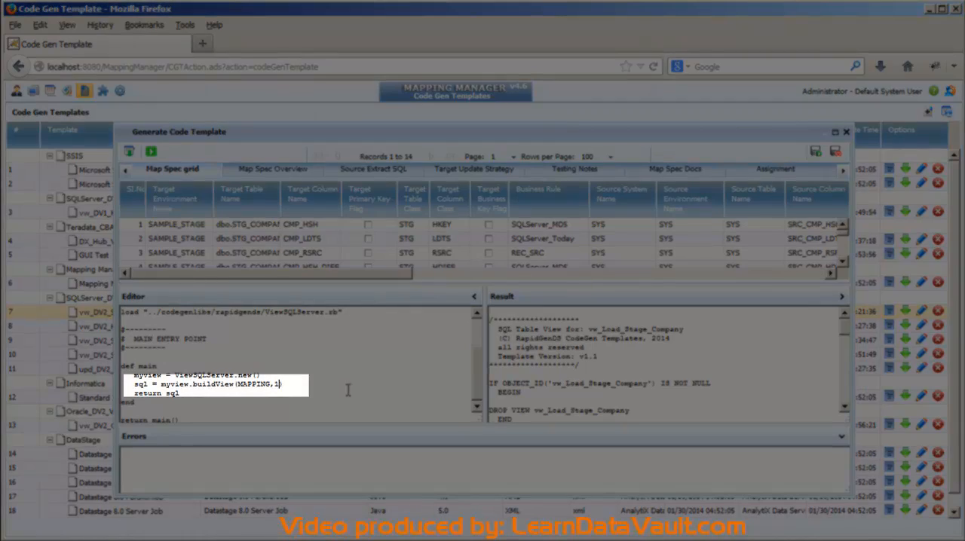
{"action": "left_click", "coordinate": [150, 150]}
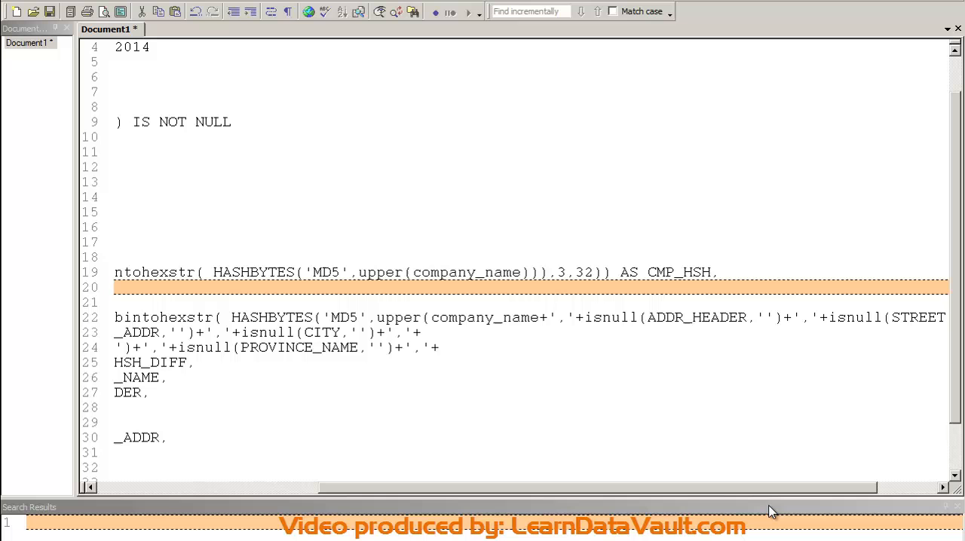
{"action": "double_click", "coordinate": [677, 271]}
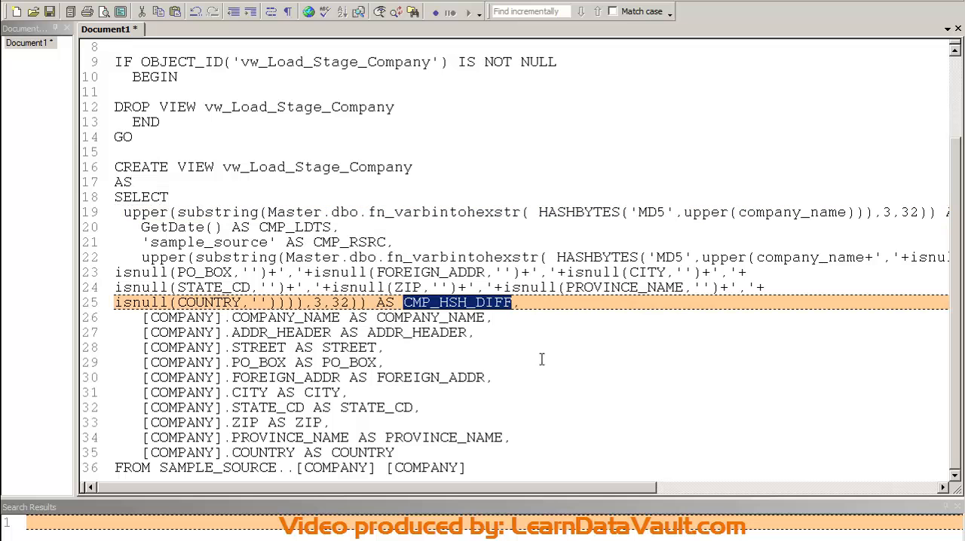
{"action": "scroll", "scroll_direction": "down", "scroll_amount": 3}
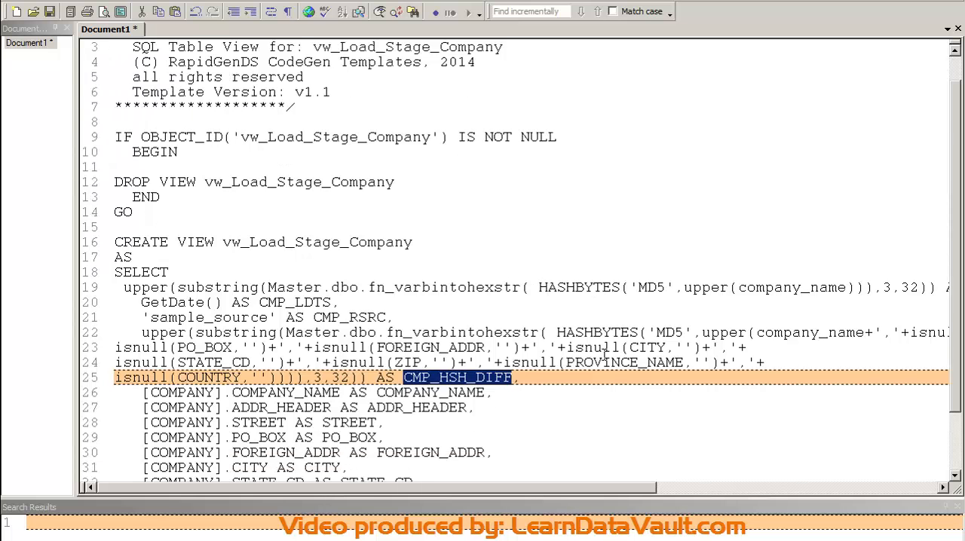
{"action": "scroll", "scroll_direction": "down", "scroll_amount": 3}
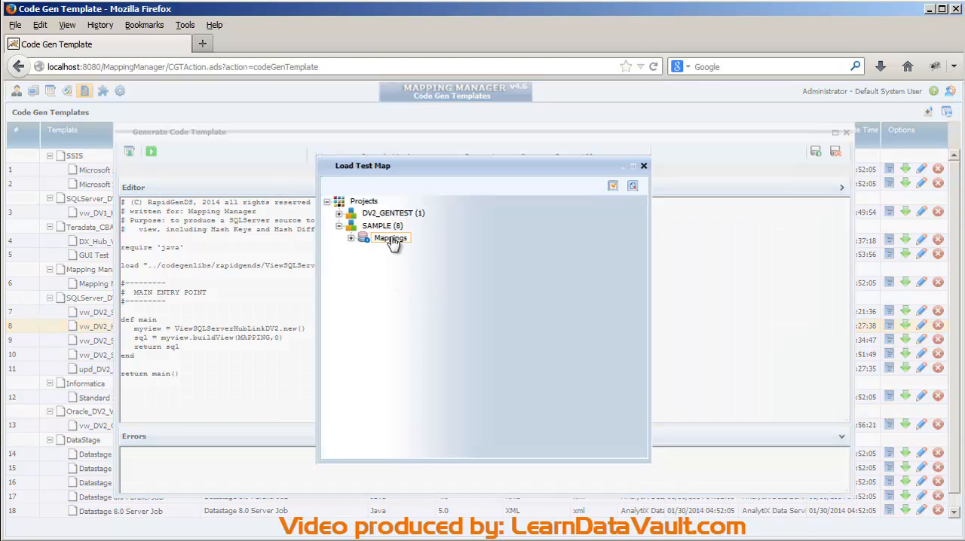
- Pick vw_Hub_Company_STG_Company as test mapping and generate its hub-load view SQL
{"action": "left_click", "coordinate": [351, 238]}
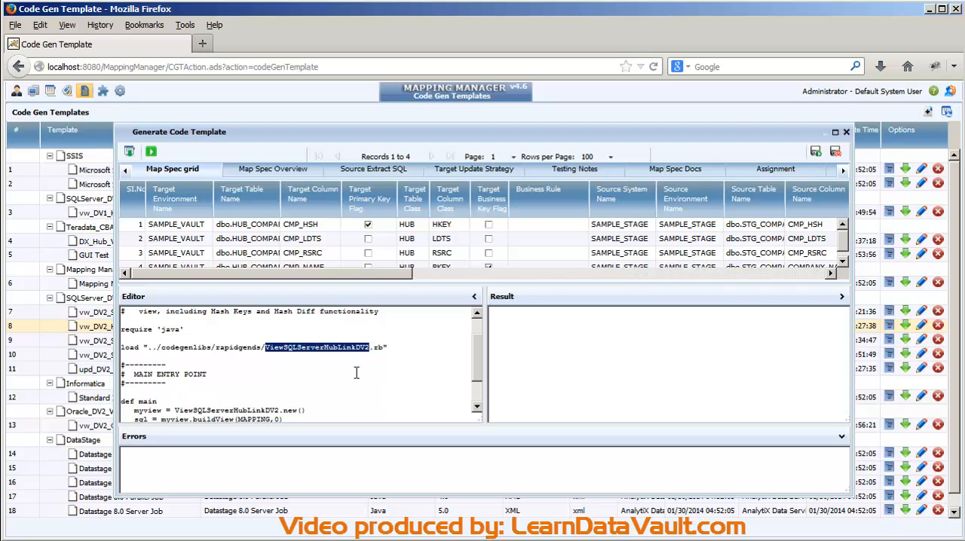
{"action": "scroll", "scroll_direction": "down", "scroll_amount": 3}
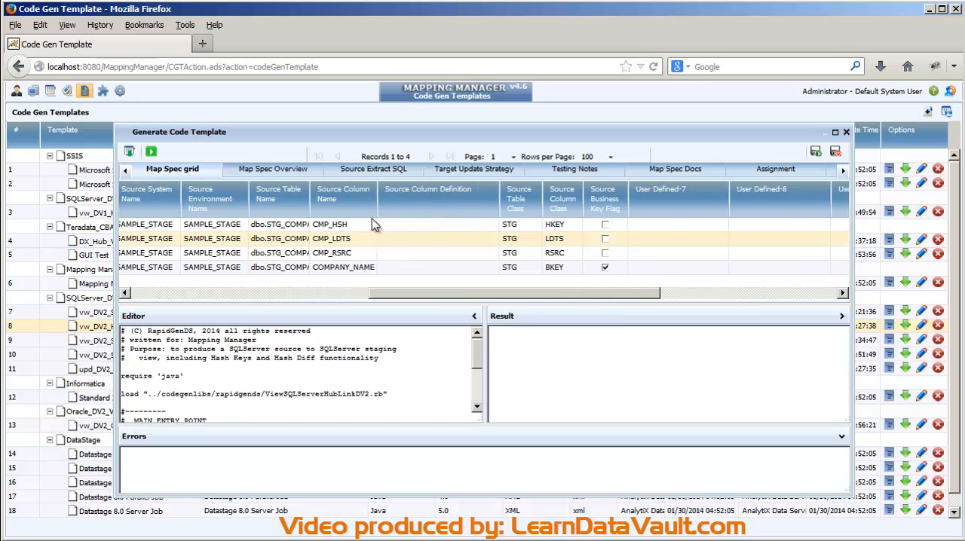
{"action": "left_click", "coordinate": [151, 151]}
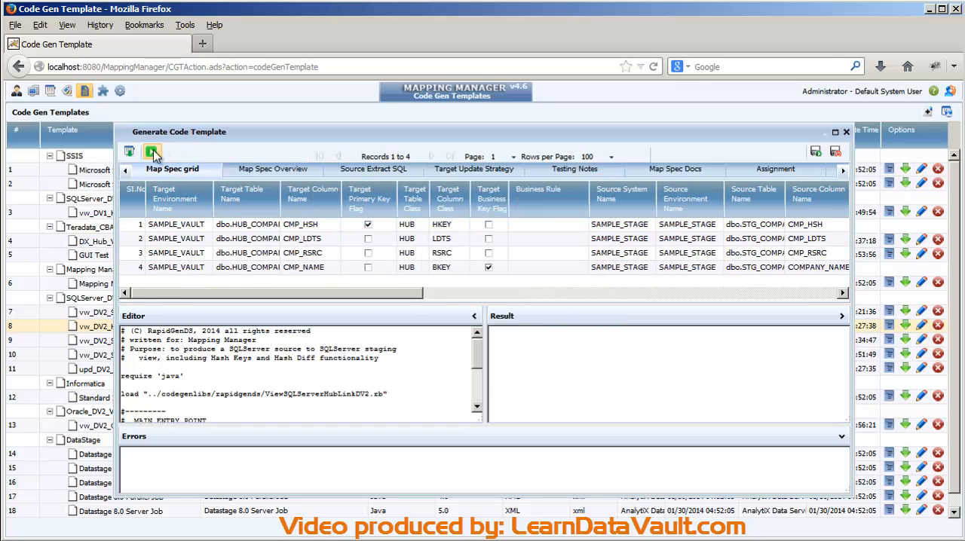
{"action": "left_click", "coordinate": [151, 151]}
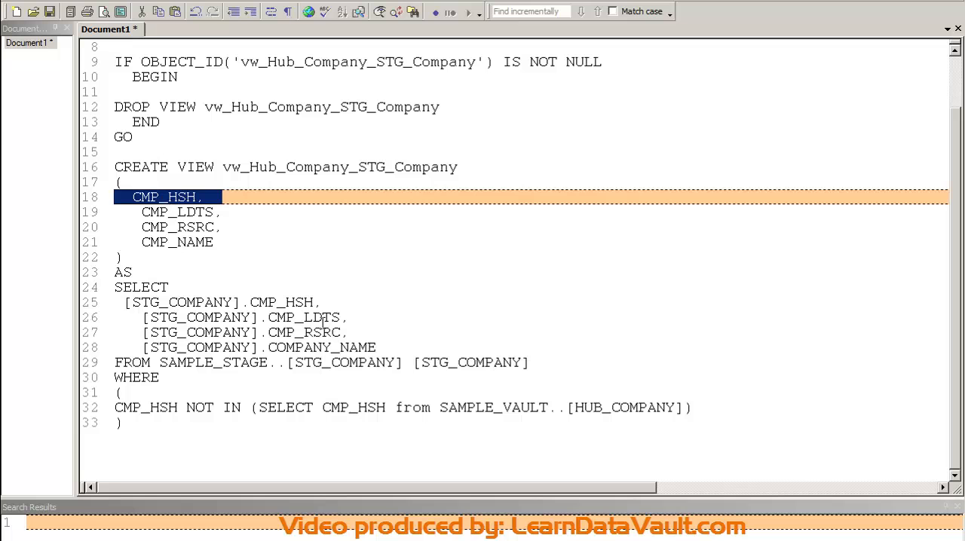
{"action": "mouse_move", "coordinate": [121, 287]}
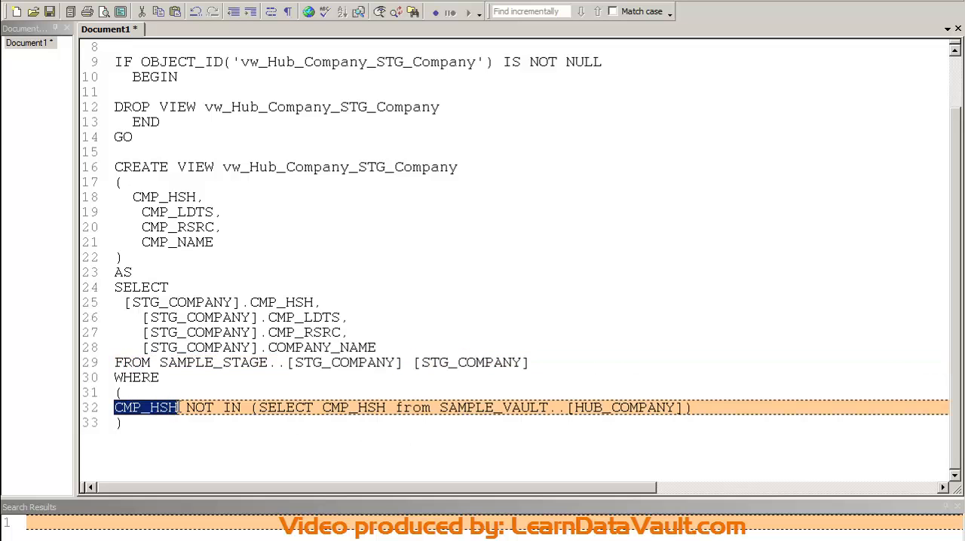
{"action": "double_click", "coordinate": [623, 407]}
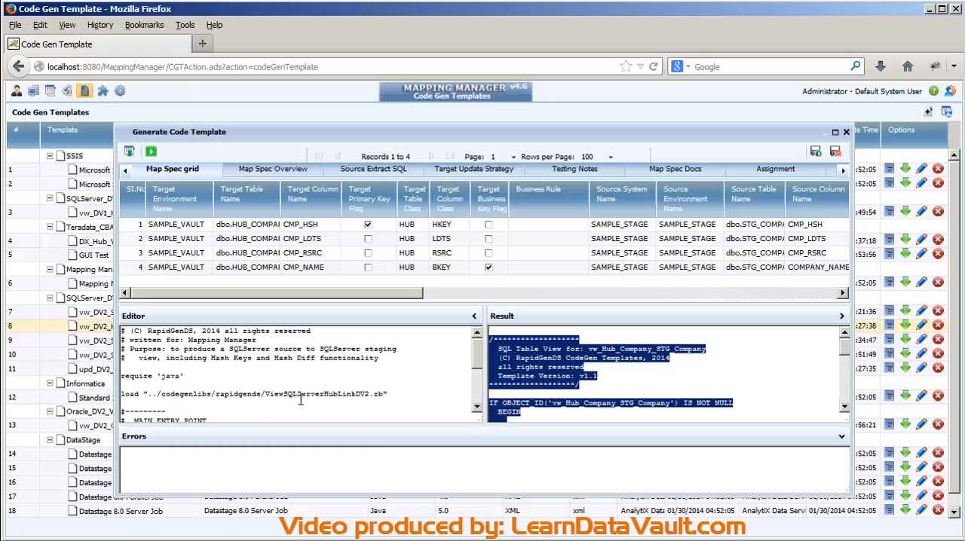
- Pick vw_Link_CMP_ORD_STG_ORDER as test mapping and select the generated link view SQL result
{"action": "scroll", "scroll_direction": "down", "scroll_amount": 3}
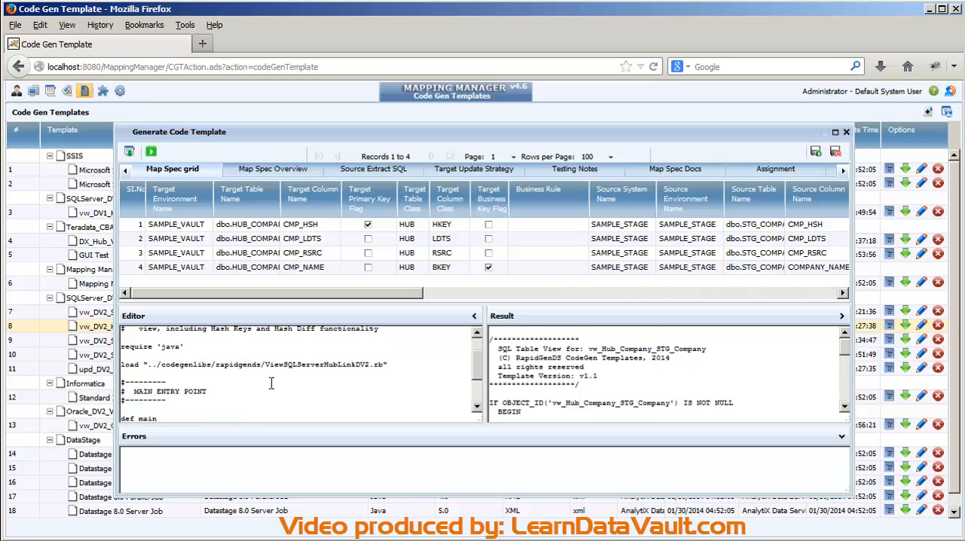
{"action": "scroll", "scroll_direction": "up", "scroll_amount": 3}
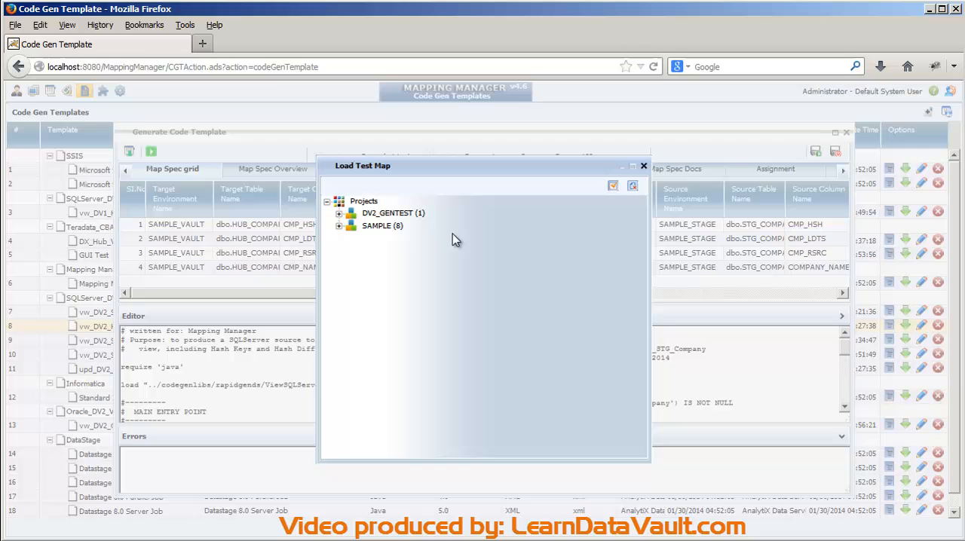
{"action": "left_click", "coordinate": [340, 226]}
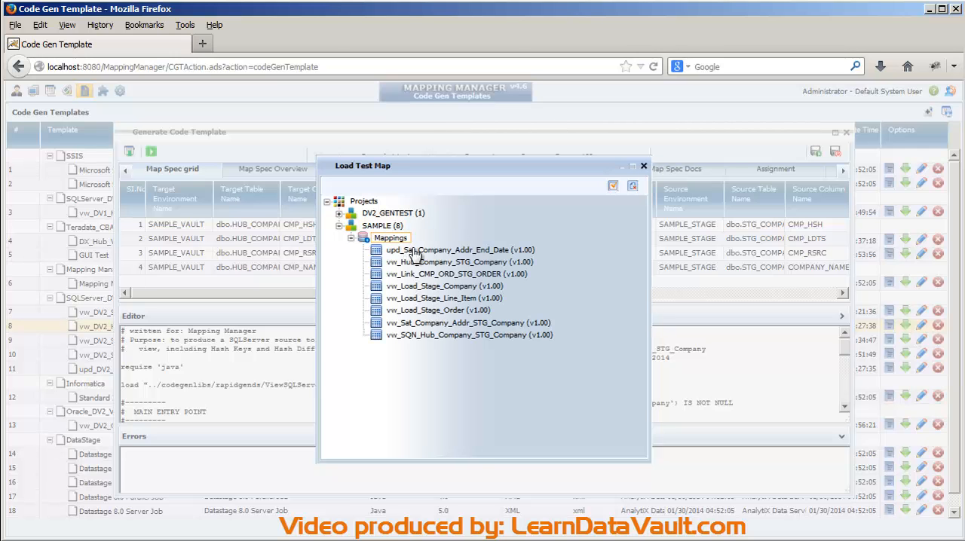
{"action": "left_click", "coordinate": [456, 275]}
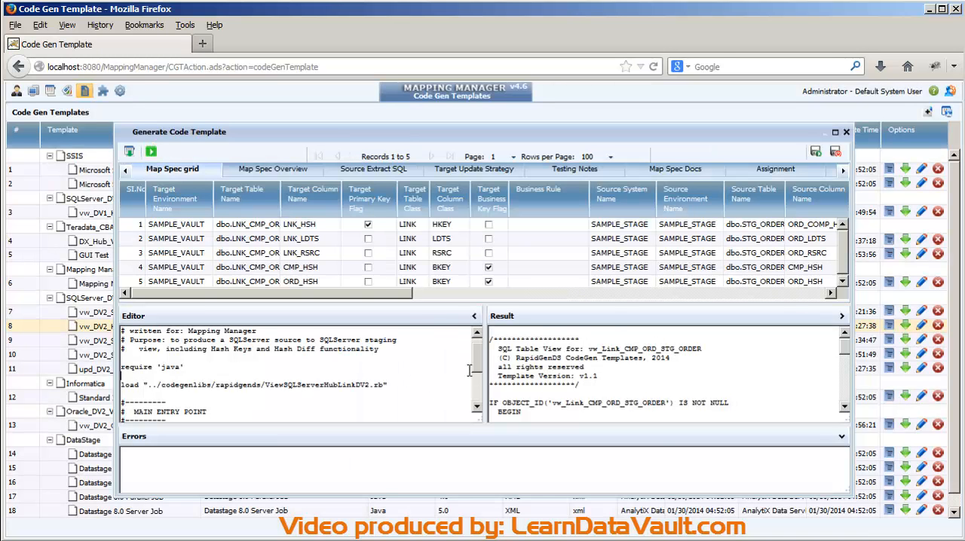
{"action": "left_click_drag", "start_coordinate": [494, 339], "coordinate": [727, 410]}
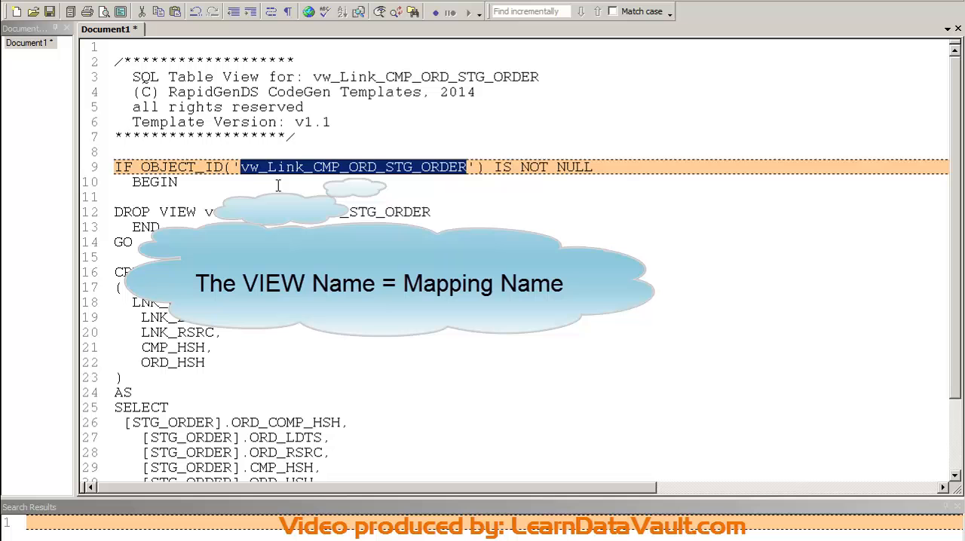
{"action": "mouse_move", "coordinate": [305, 178]}
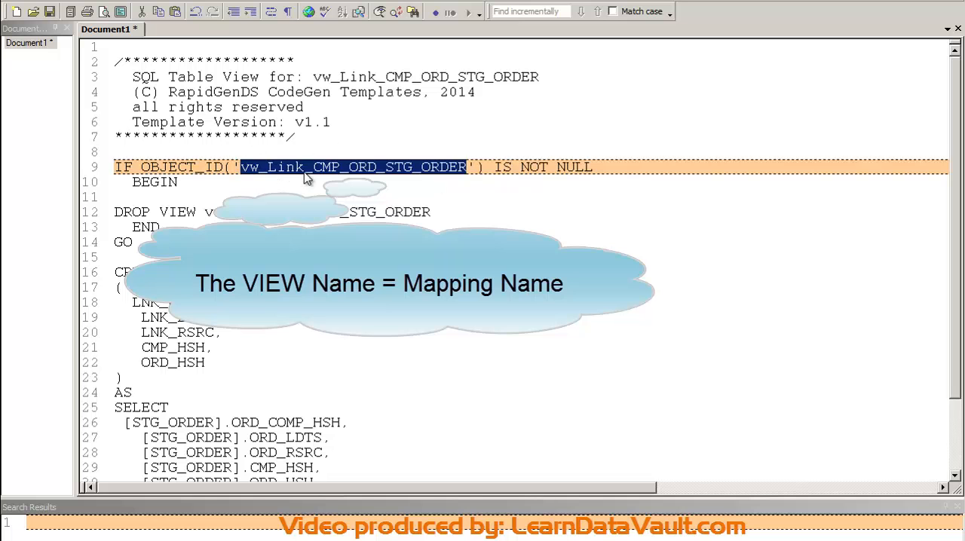
- Highlight the vw_Link_CMP_ORD_STG_ORDER view name in the OBJECT_ID and CREATE VIEW lines
{"action": "scroll", "scroll_direction": "down", "scroll_amount": 3}
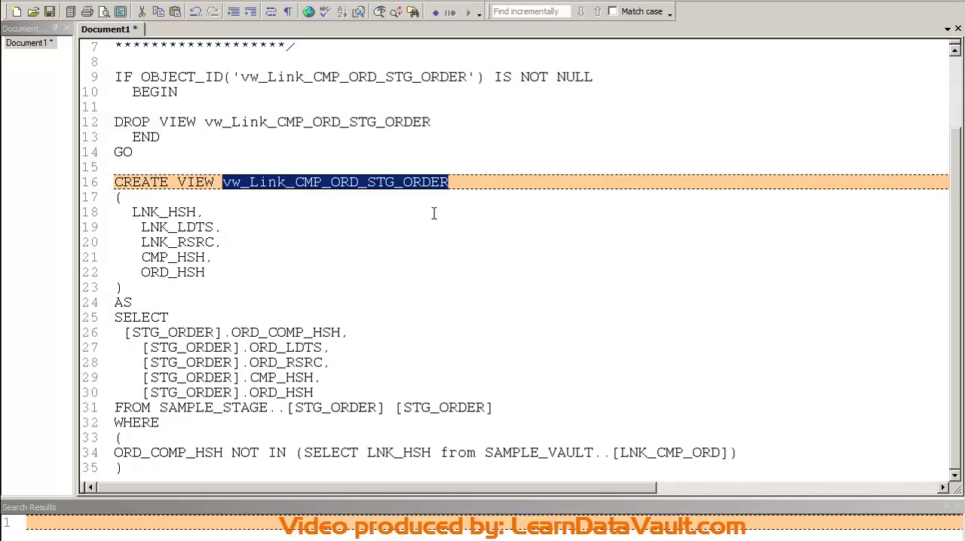
{"action": "left_click", "coordinate": [362, 245]}
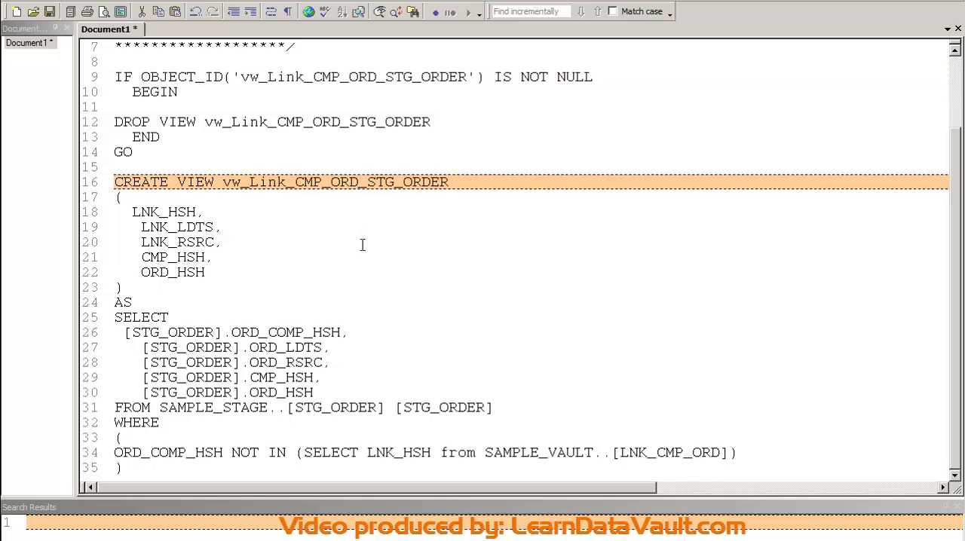
{"action": "mouse_move", "coordinate": [274, 371]}
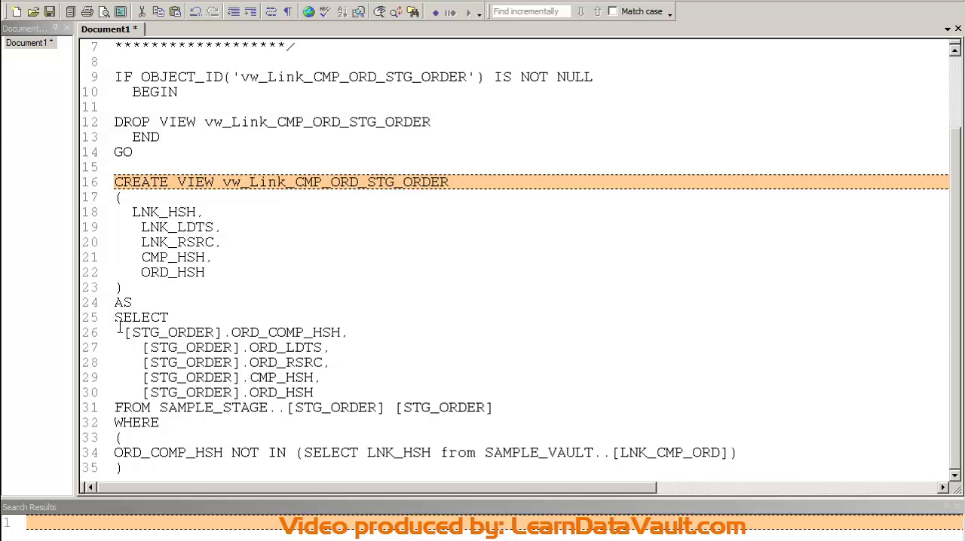
{"action": "left_click_drag", "start_coordinate": [142, 211], "coordinate": [219, 241]}
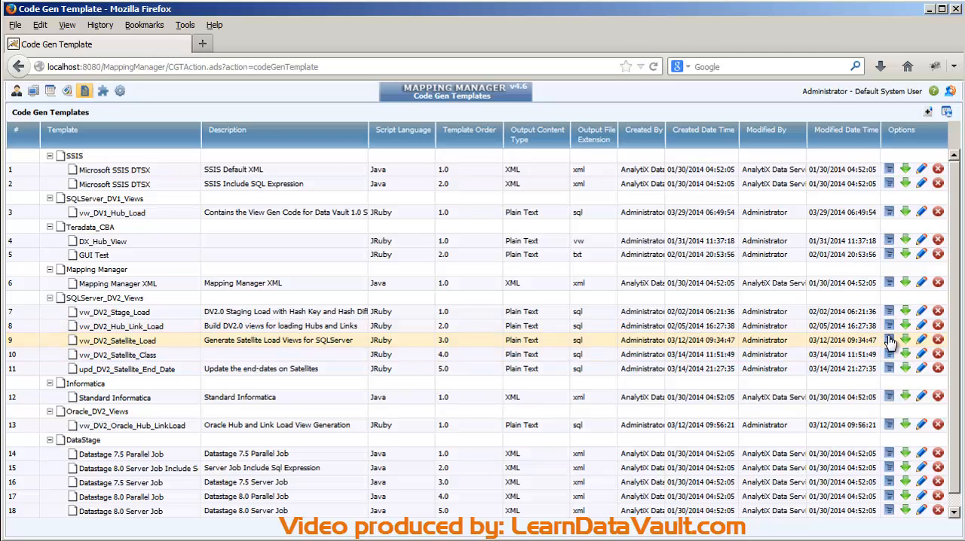
- Edit vw_DV2_Satellite_Load, highlighting the ViewSQLServerSatDV2 class in its load and new() lines
{"action": "left_click", "coordinate": [888, 339]}
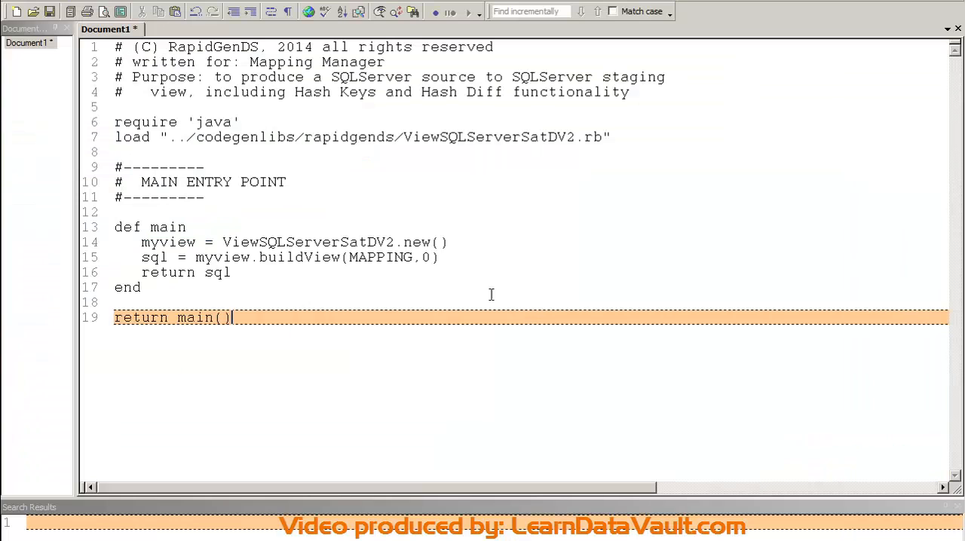
{"action": "double_click", "coordinate": [488, 137]}
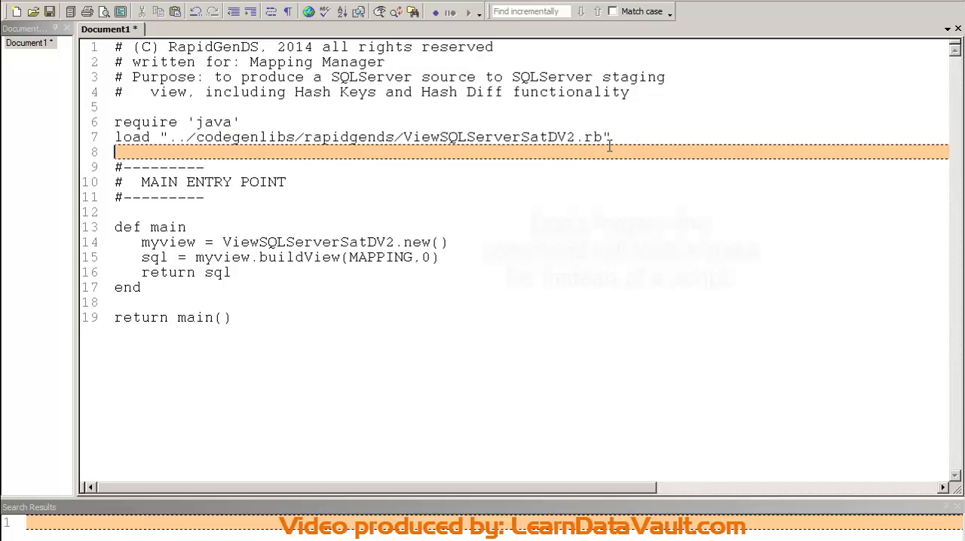
{"action": "double_click", "coordinate": [489, 137]}
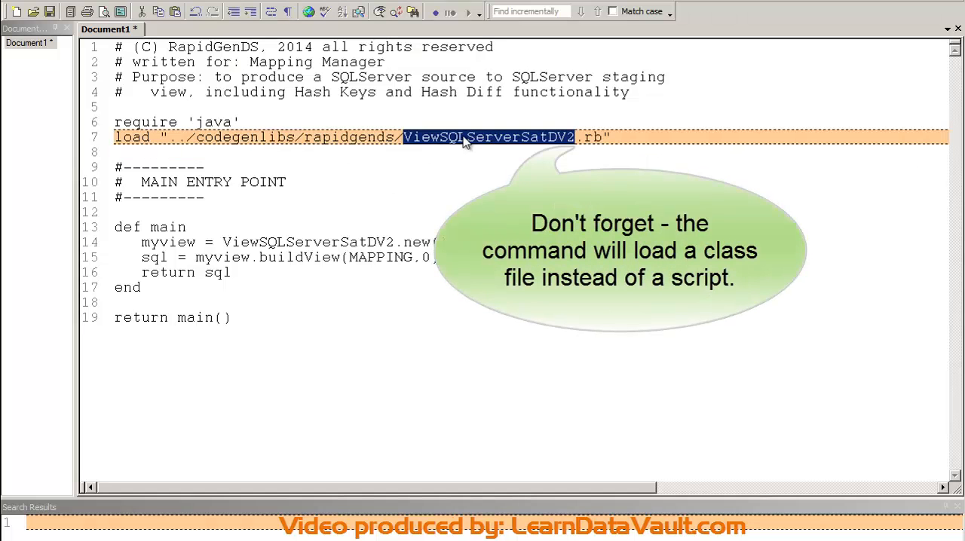
{"action": "double_click", "coordinate": [594, 137]}
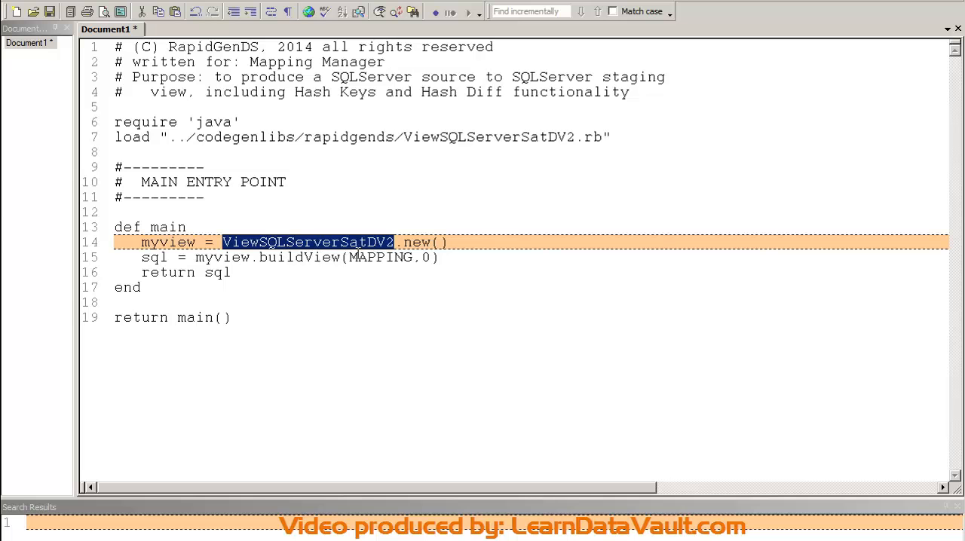
{"action": "double_click", "coordinate": [299, 256]}
{"action": "type", "text": "1"}
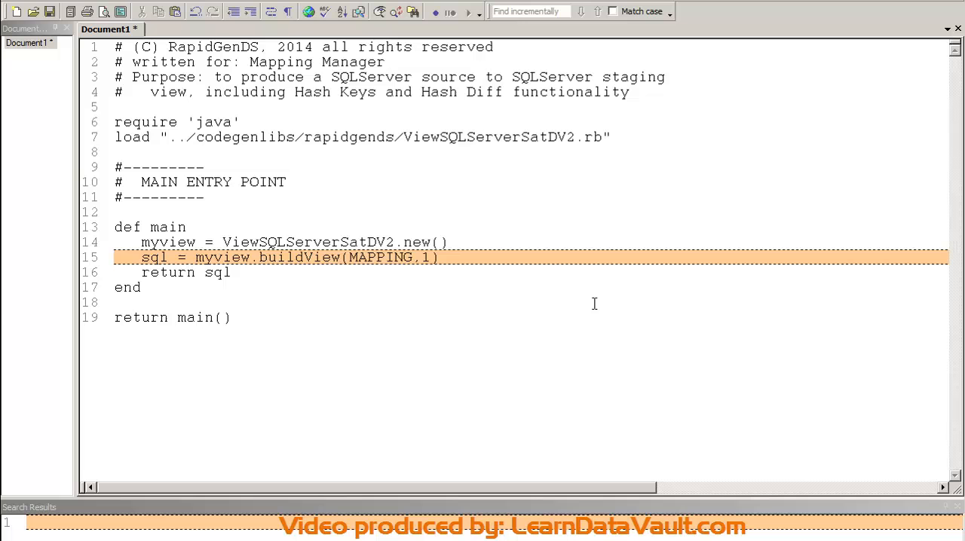
{"action": "mouse_move", "coordinate": [884, 94]}
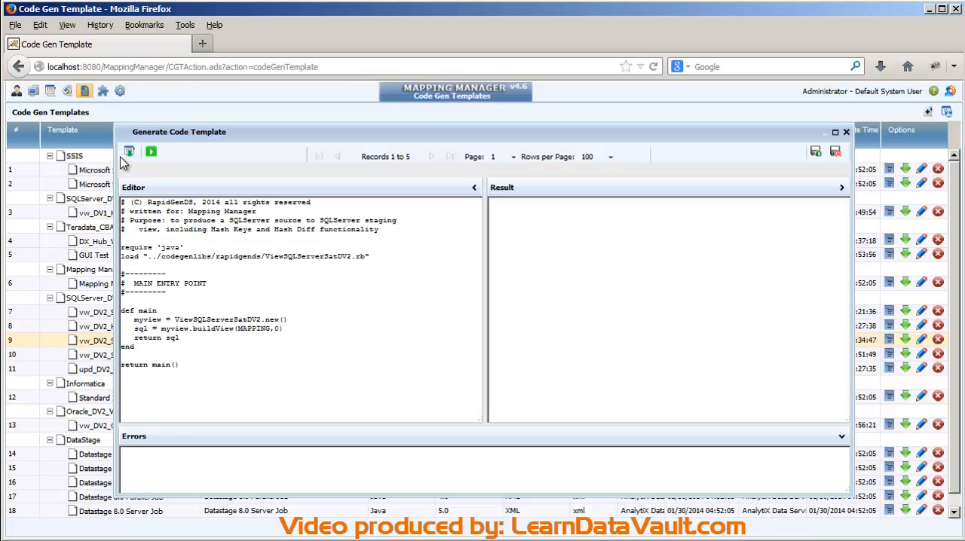
- Load vw_Sat_Company_Addr_STG_Company as test mapping and generate its satellite view SQL
{"action": "left_click", "coordinate": [128, 151]}
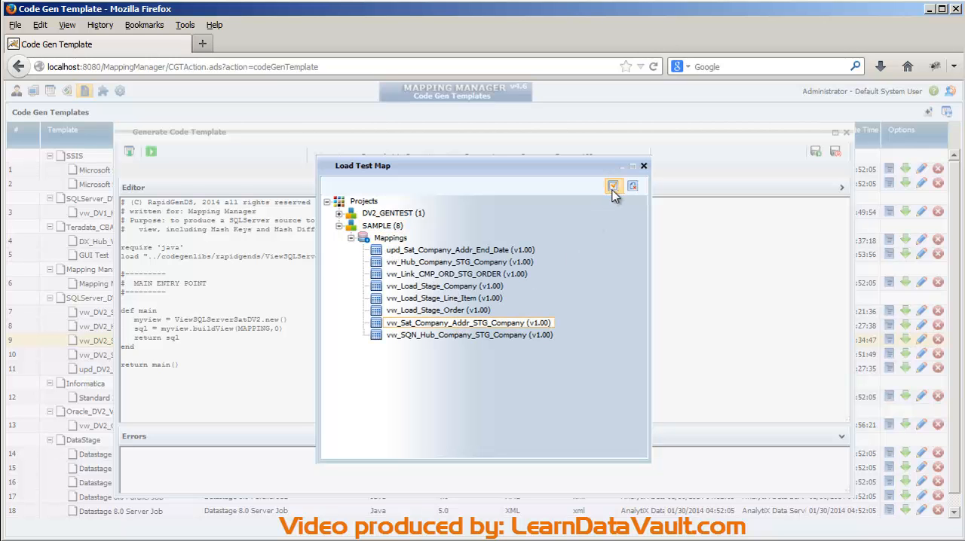
{"action": "left_click", "coordinate": [614, 187]}
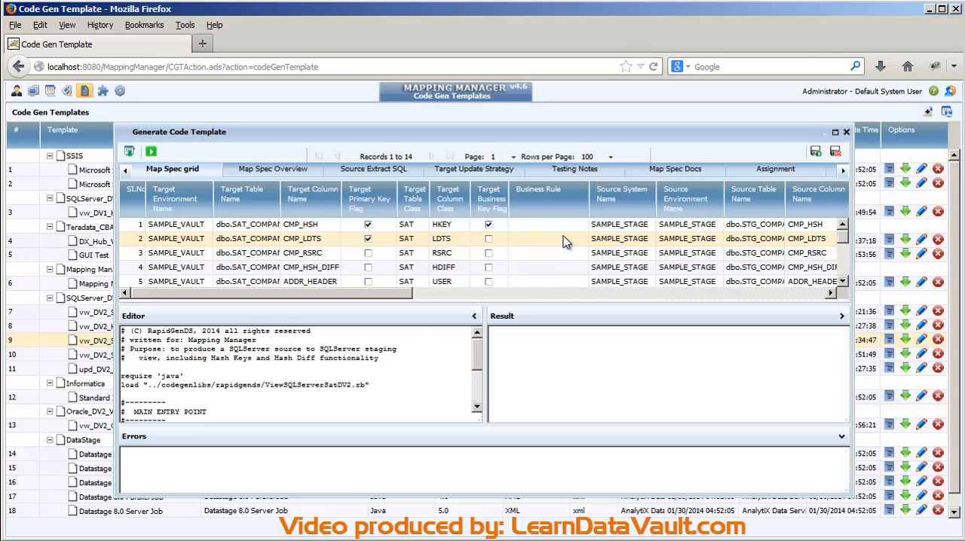
{"action": "scroll", "scroll_direction": "down", "scroll_amount": 3}
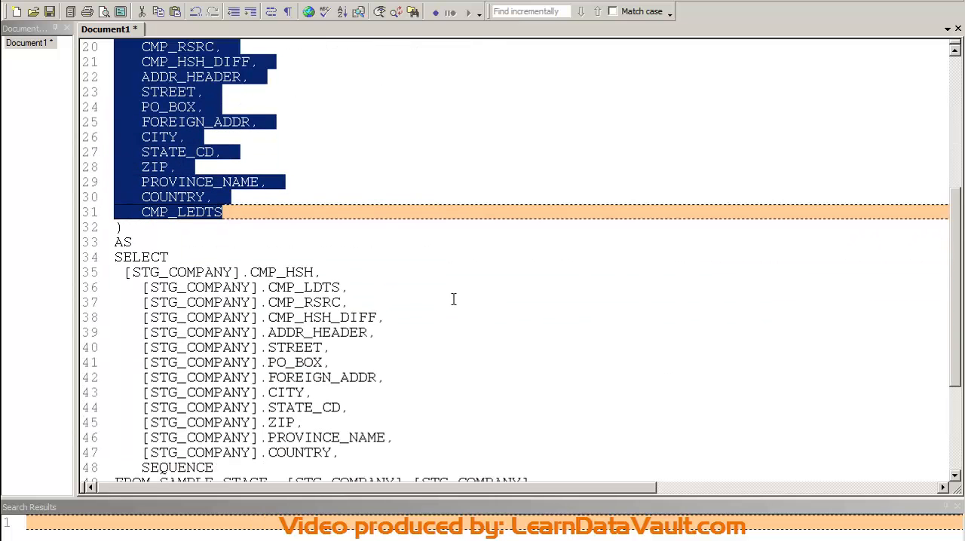
{"action": "scroll", "scroll_direction": "down", "scroll_amount": 3}
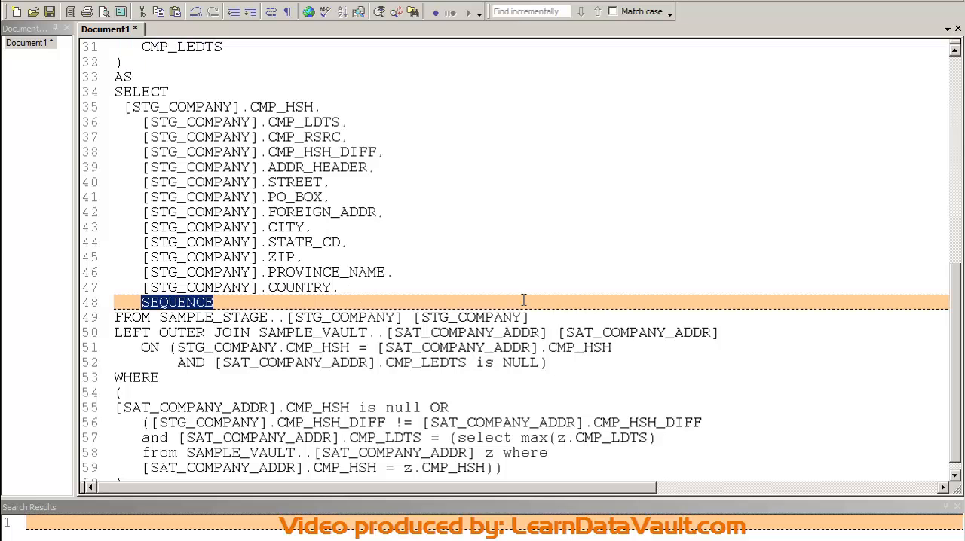
{"action": "mouse_move", "coordinate": [520, 333]}
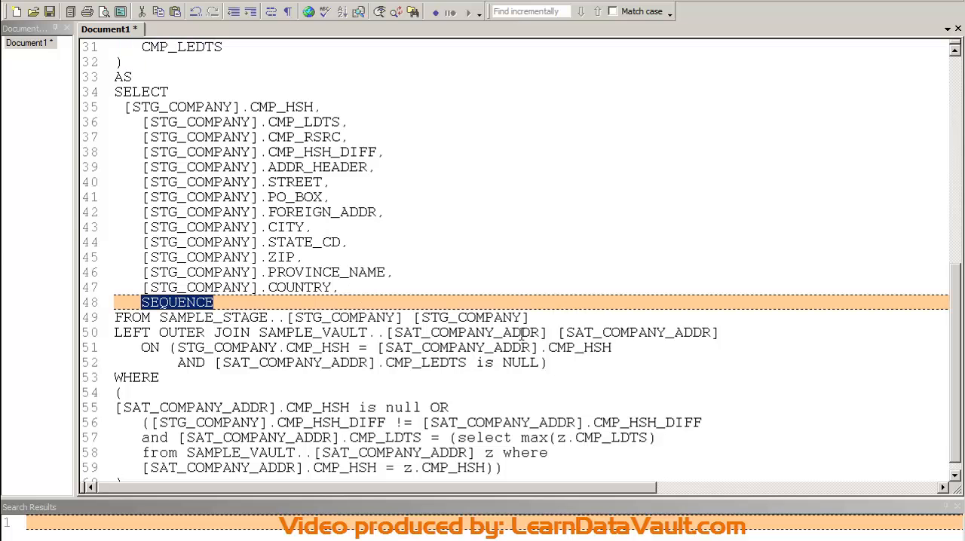
{"action": "scroll", "scroll_direction": "down", "scroll_amount": 3}
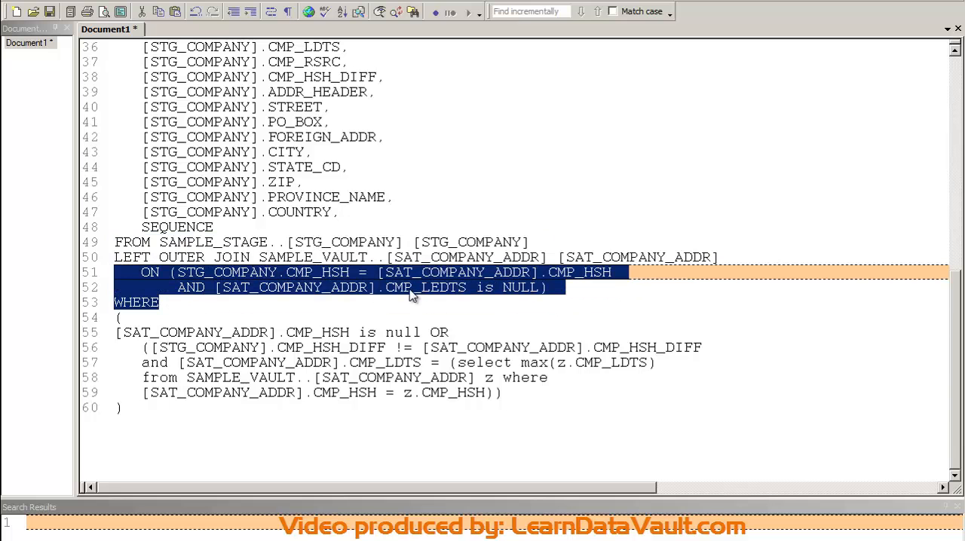
{"action": "mouse_move", "coordinate": [426, 294]}
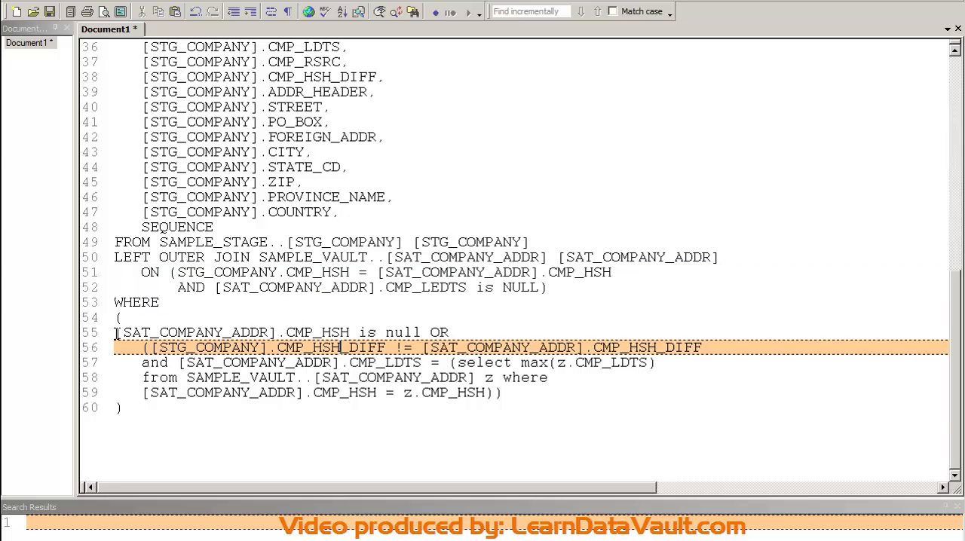
{"action": "left_click_drag", "start_coordinate": [115, 333], "coordinate": [354, 347]}
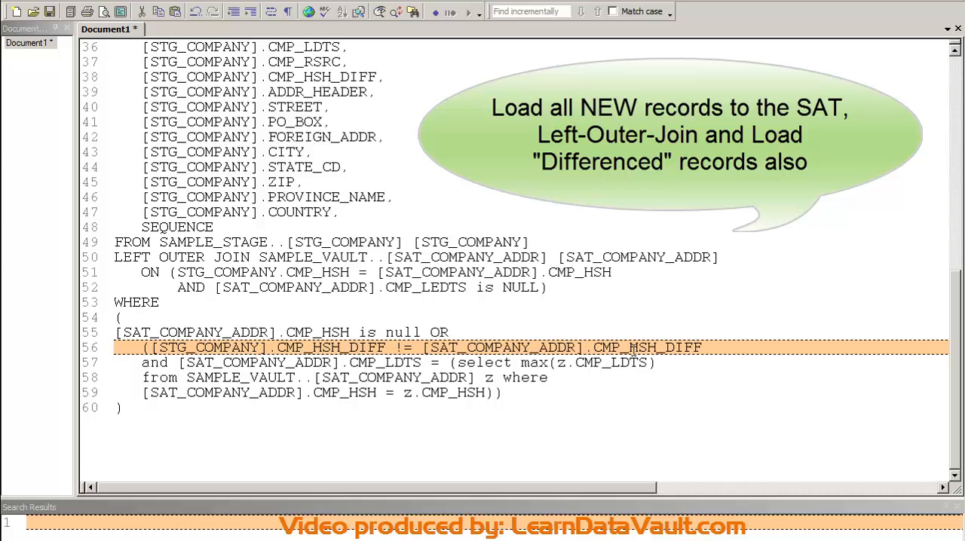
{"action": "double_click", "coordinate": [645, 347]}
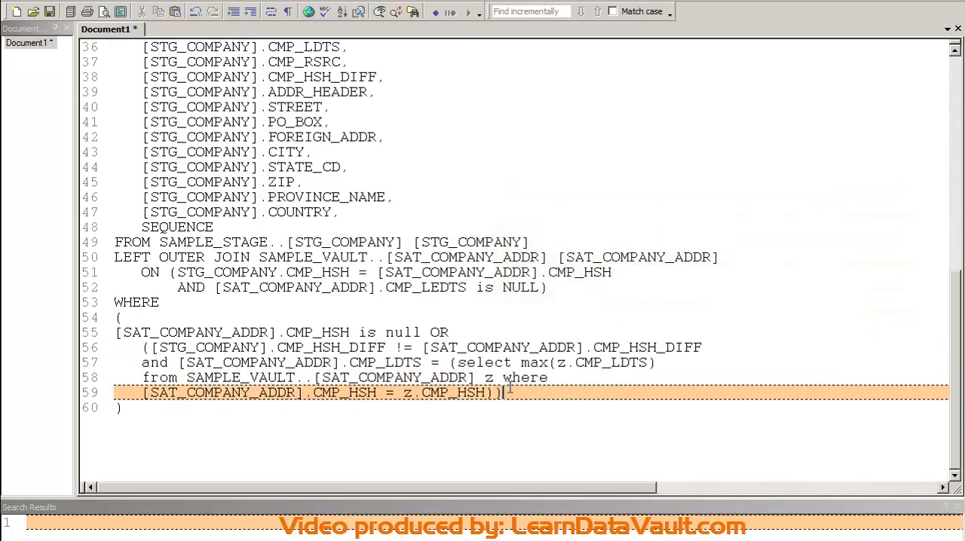
{"action": "left_click_drag", "start_coordinate": [143, 347], "coordinate": [503, 392]}
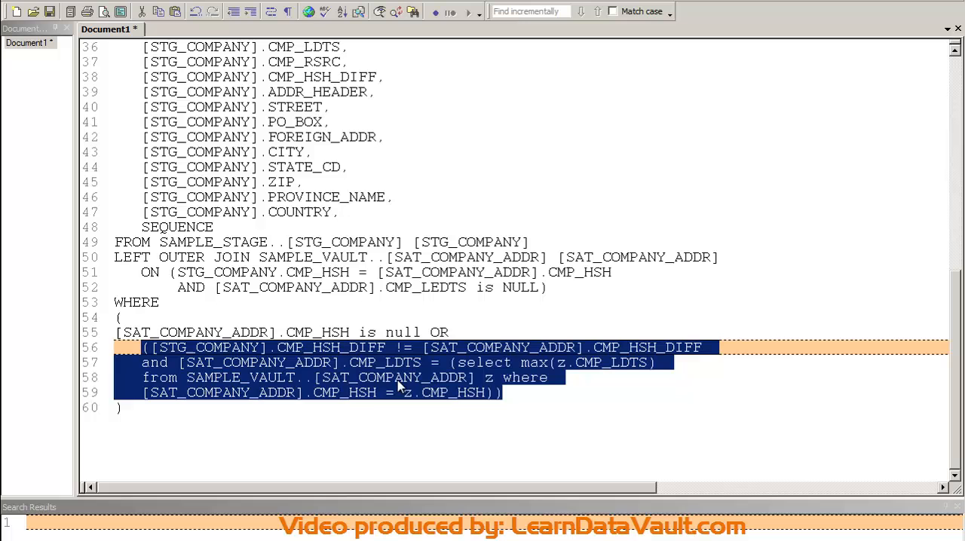
{"action": "mouse_move", "coordinate": [428, 398]}
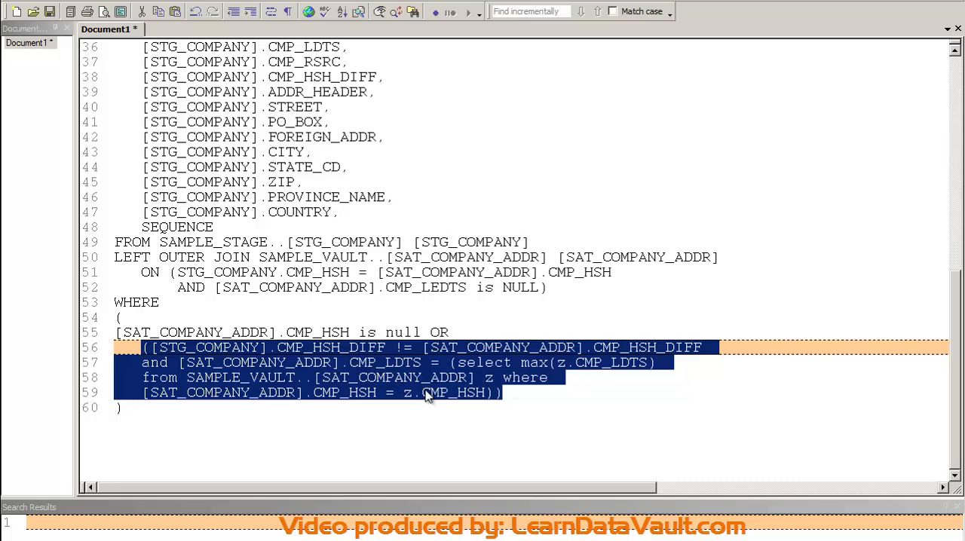
{"action": "mouse_move", "coordinate": [374, 386]}
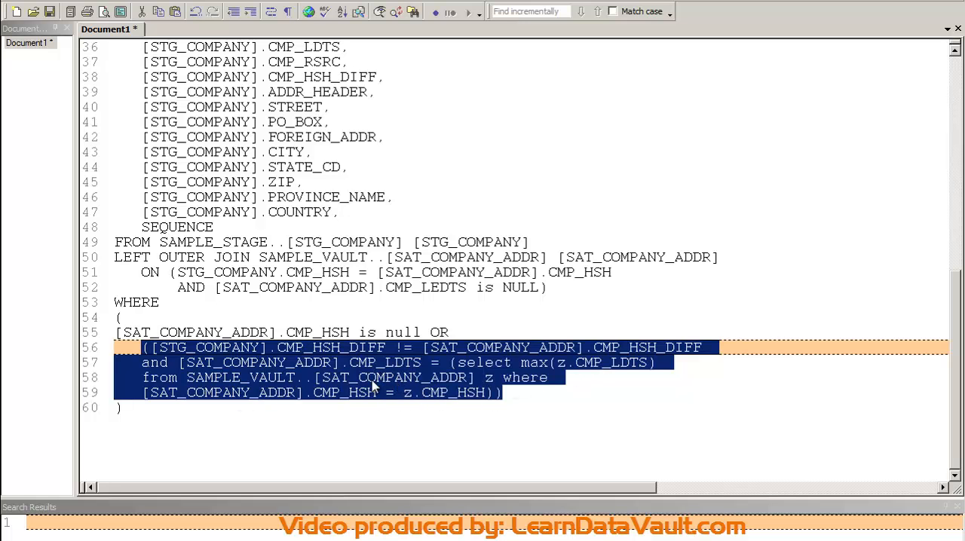
{"action": "double_click", "coordinate": [611, 362]}
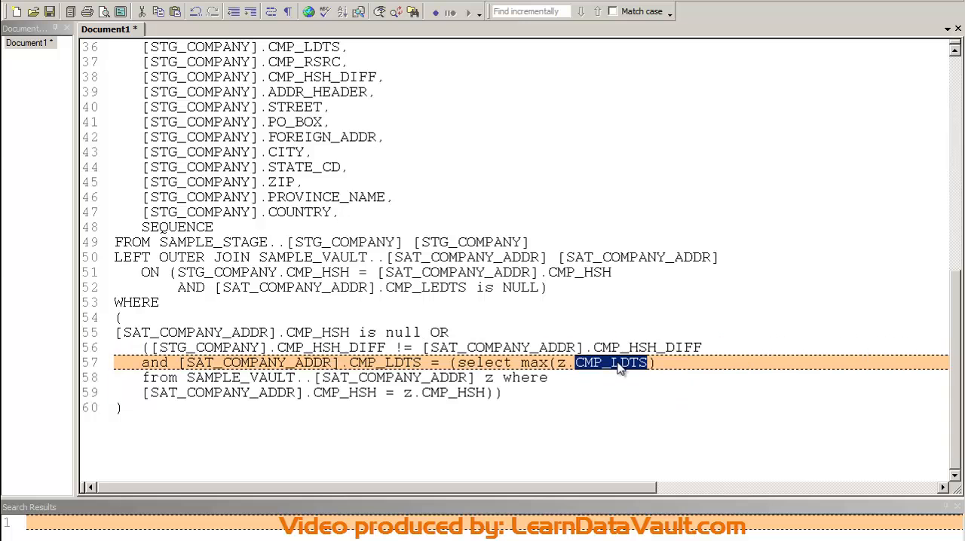
{"action": "double_click", "coordinate": [385, 362]}
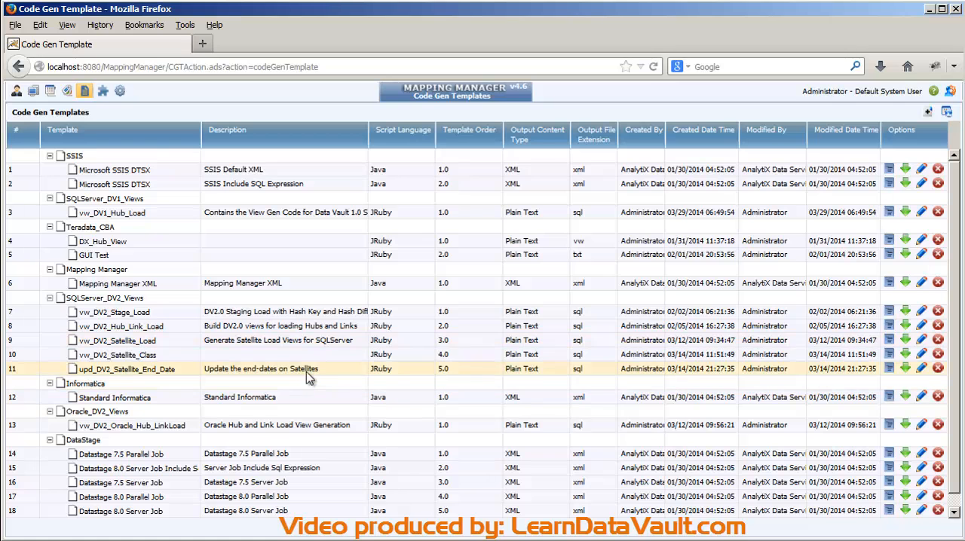
{"action": "mouse_move", "coordinate": [893, 377]}
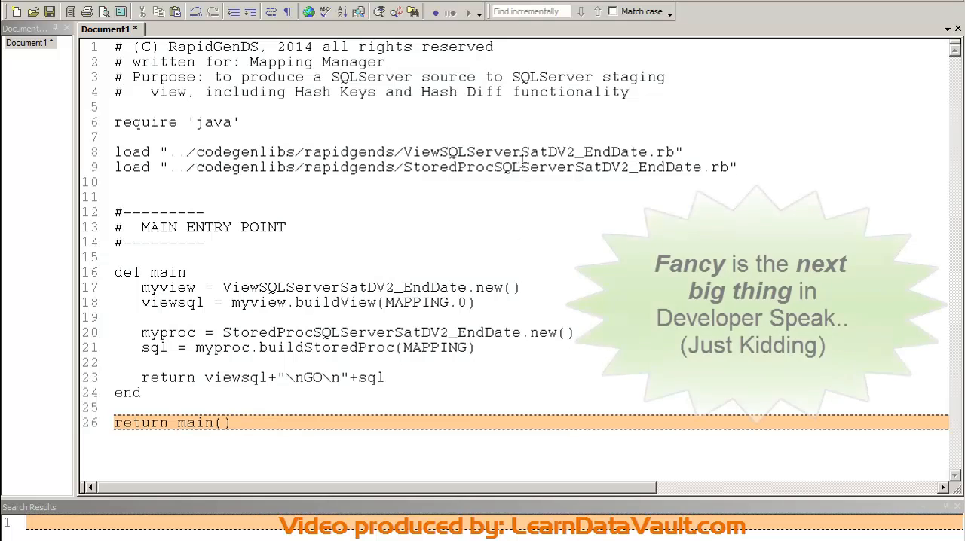
- Bring the upd_DV2_Satellite_End_Date script's main method into view and into the Generate Code Template editor
{"action": "double_click", "coordinate": [525, 151]}
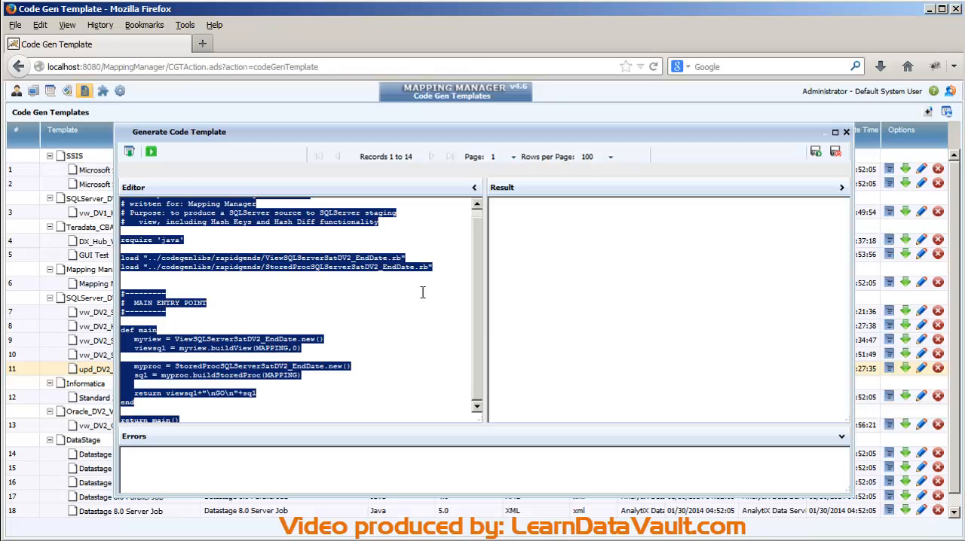
- Run the end-date template and acknowledge the missing sample mapping warning
{"action": "double_click", "coordinate": [233, 365]}
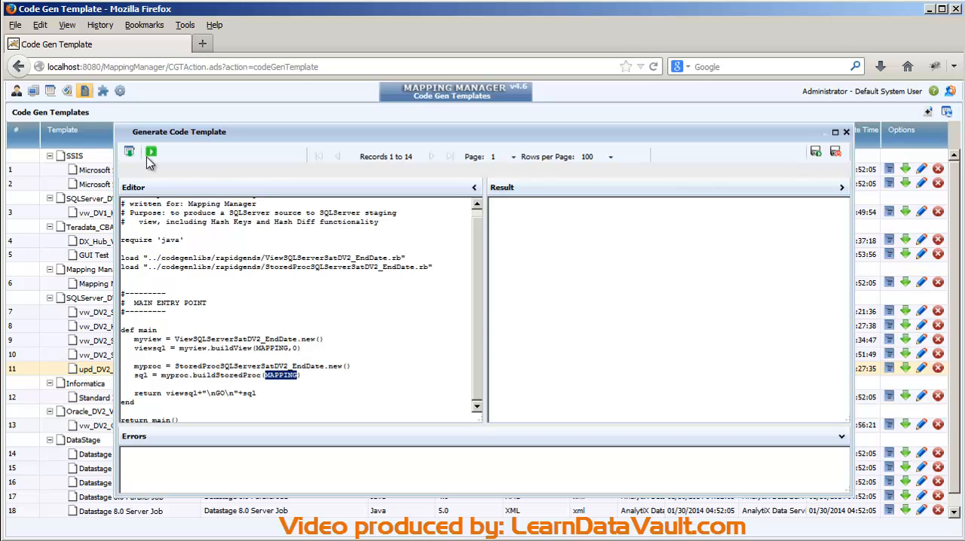
{"action": "left_click", "coordinate": [151, 151]}
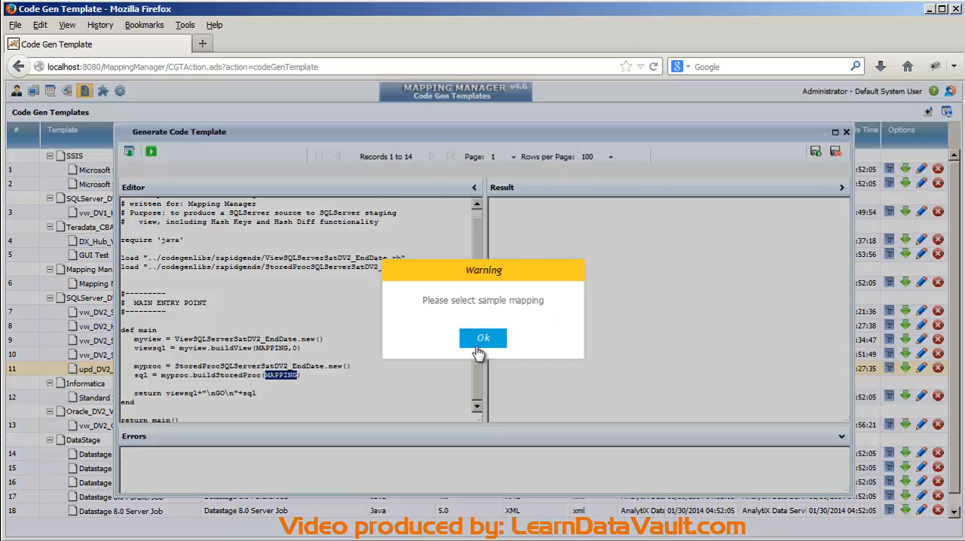
{"action": "left_click", "coordinate": [482, 338]}
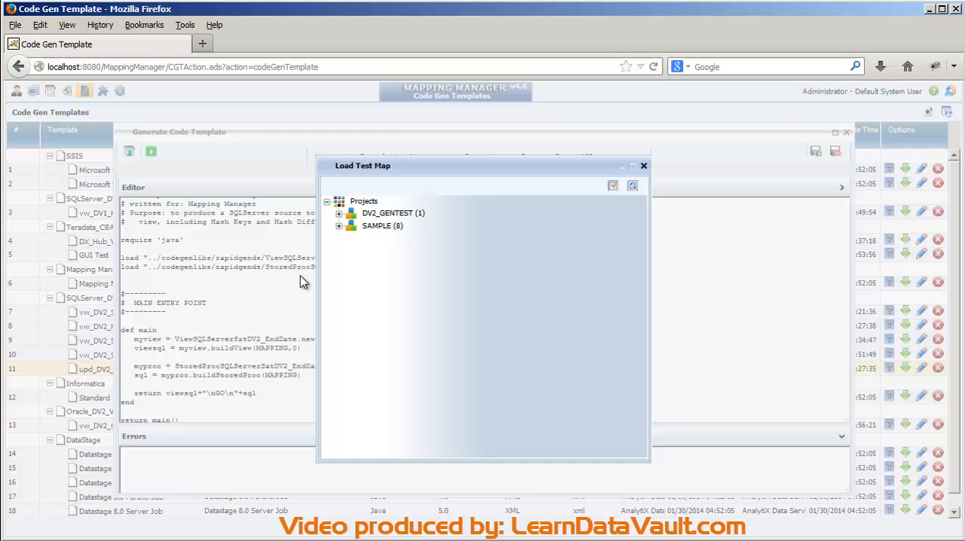
- Load upd_Sat_Company_Addr_End_Date from SAMPLE > Mappings as test data to produce its view and procedure SQL
{"action": "left_click", "coordinate": [341, 226]}
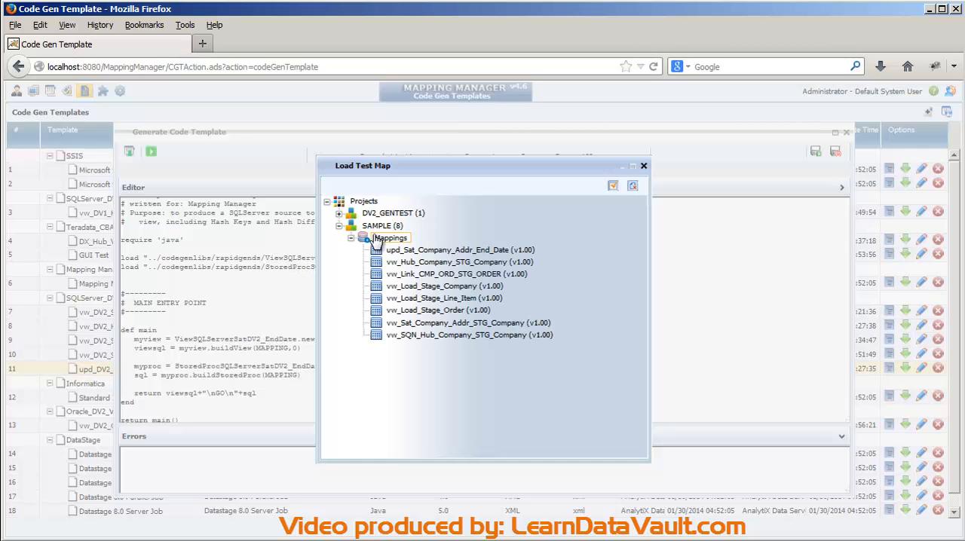
{"action": "left_click", "coordinate": [468, 323]}
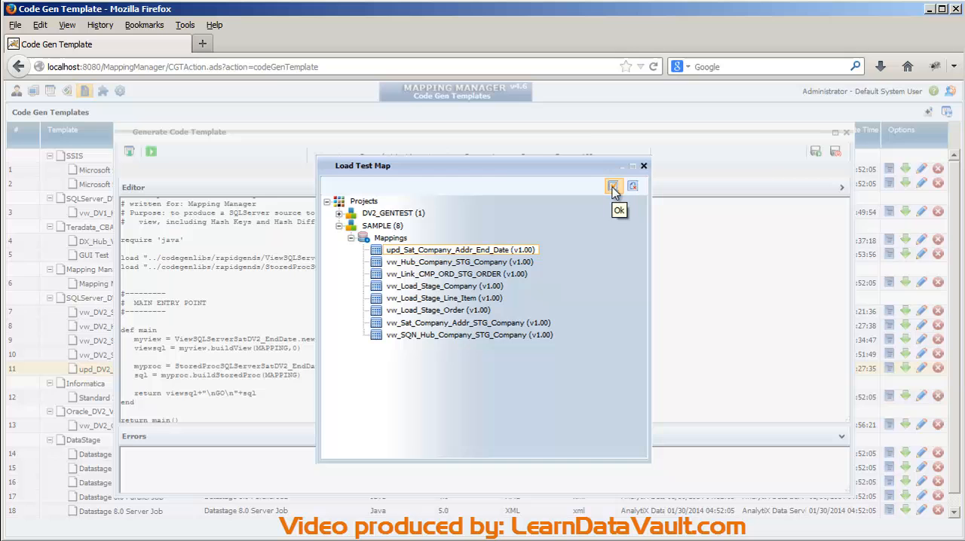
{"action": "left_click", "coordinate": [618, 209]}
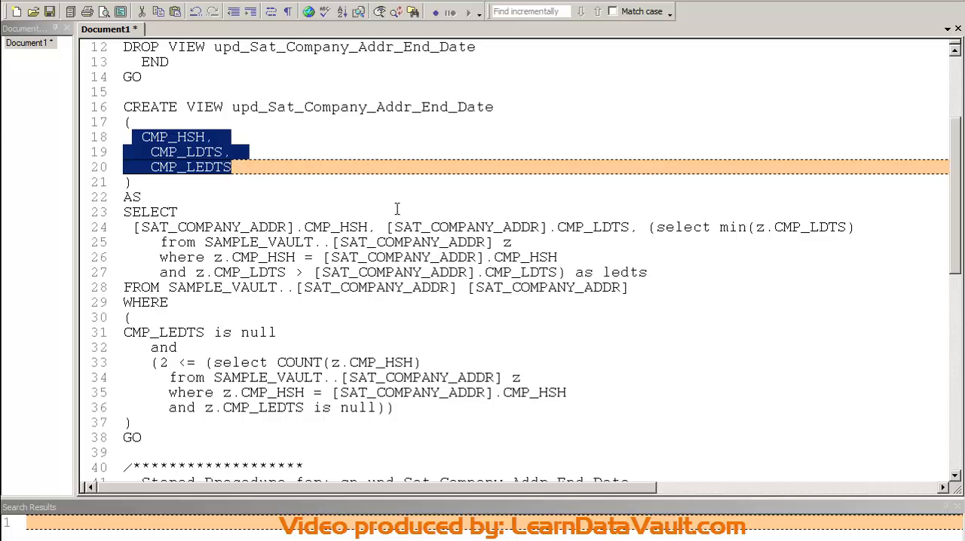
{"action": "mouse_move", "coordinate": [335, 236]}
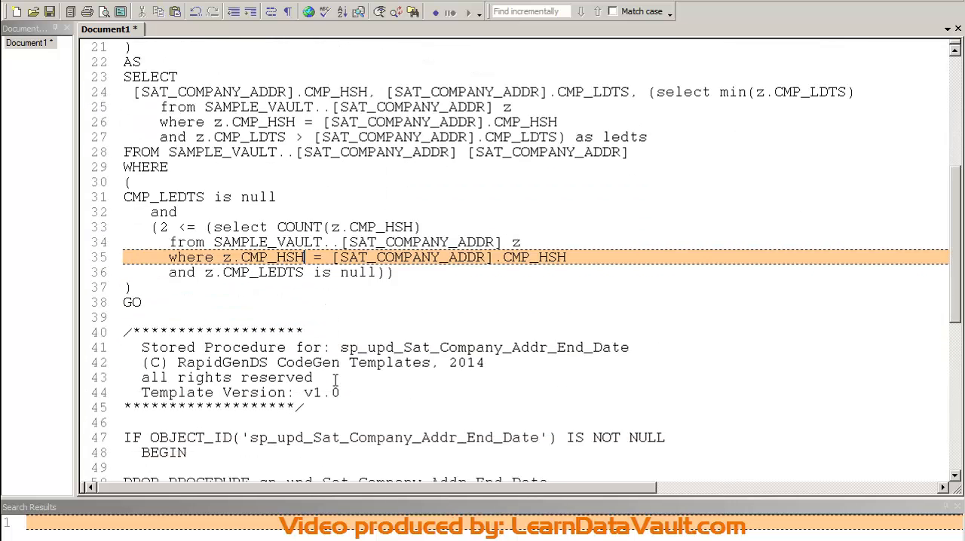
{"action": "scroll", "scroll_direction": "down", "scroll_amount": 3}
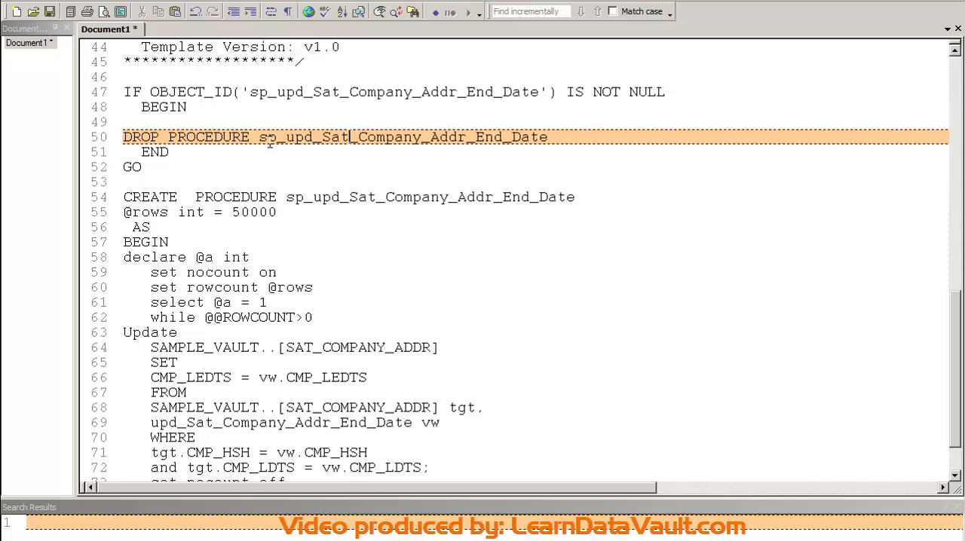
{"action": "double_click", "coordinate": [272, 137]}
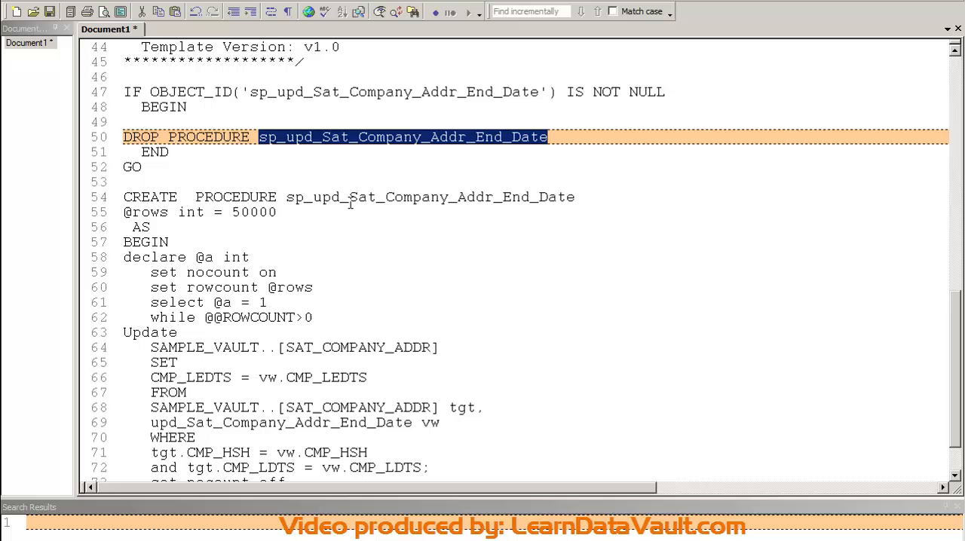
{"action": "scroll", "scroll_direction": "down", "scroll_amount": 3}
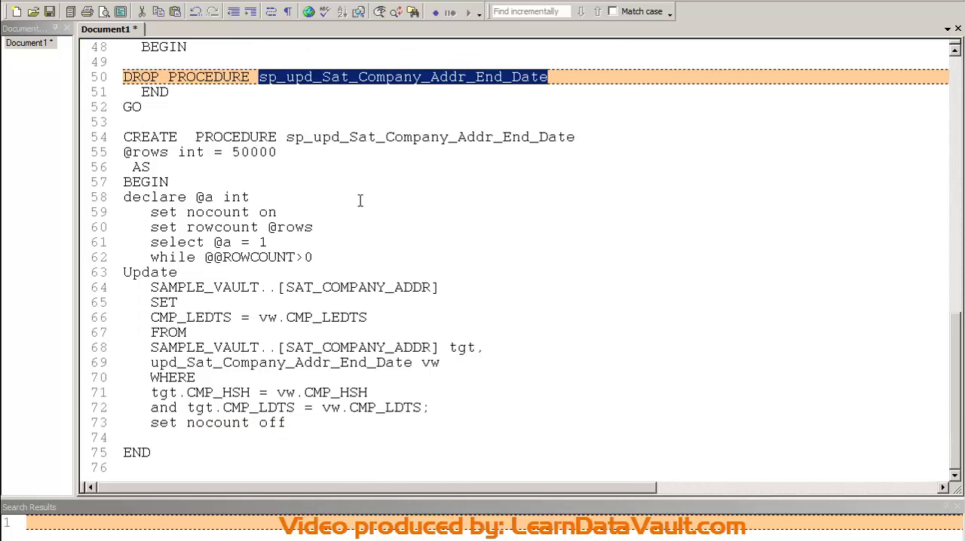
{"action": "scroll", "scroll_direction": "down", "scroll_amount": 3}
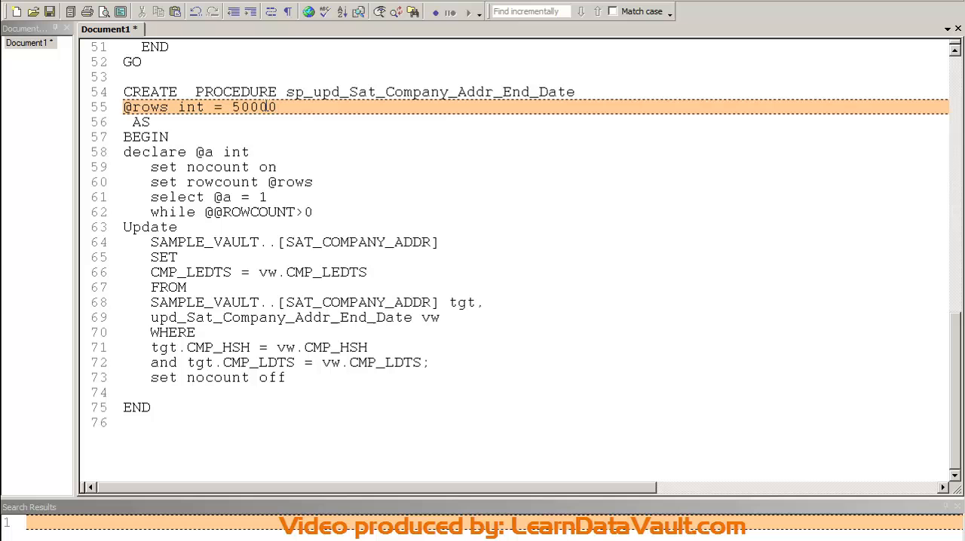
{"action": "double_click", "coordinate": [254, 106]}
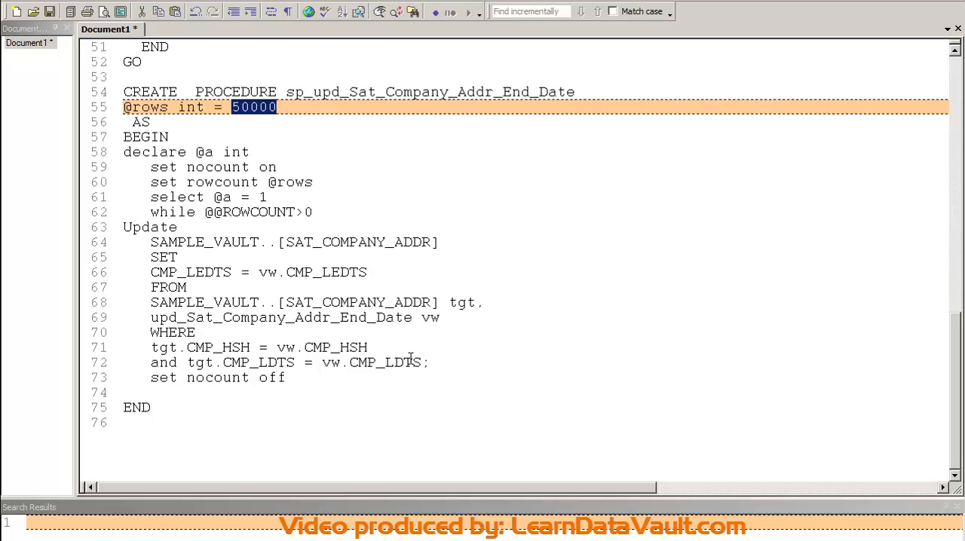
{"action": "left_click_drag", "start_coordinate": [151, 211], "coordinate": [430, 362]}
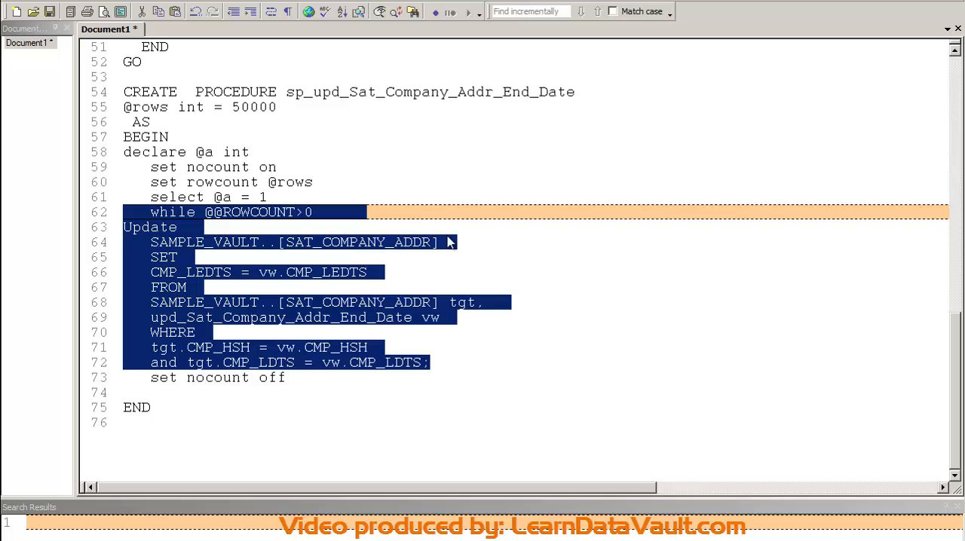
{"action": "mouse_move", "coordinate": [398, 371]}
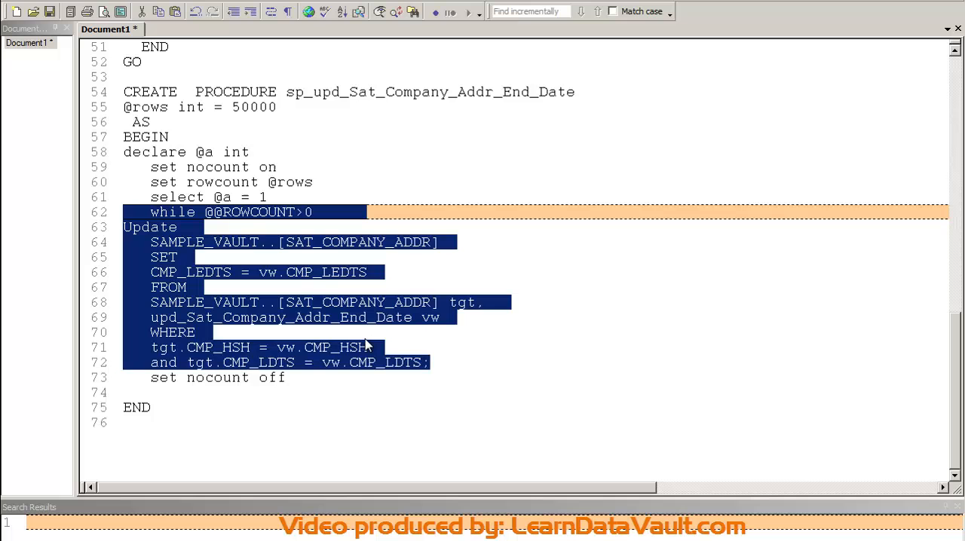
{"action": "mouse_move", "coordinate": [251, 225]}
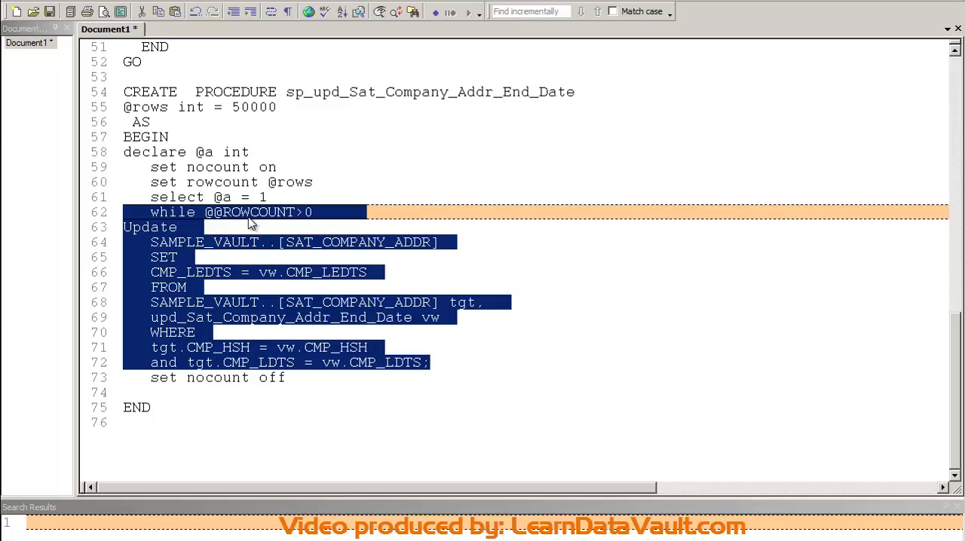
{"action": "mouse_move", "coordinate": [263, 236]}
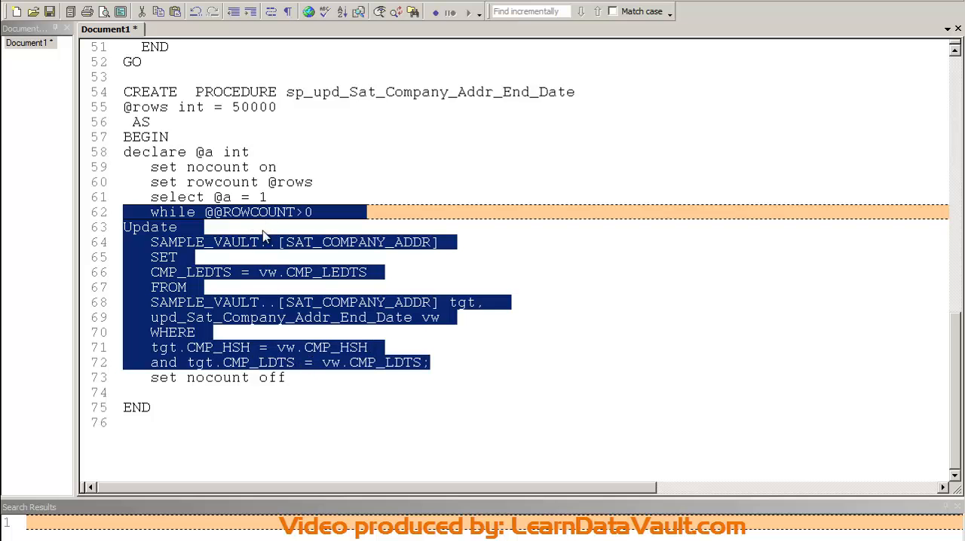
{"action": "mouse_move", "coordinate": [439, 392]}
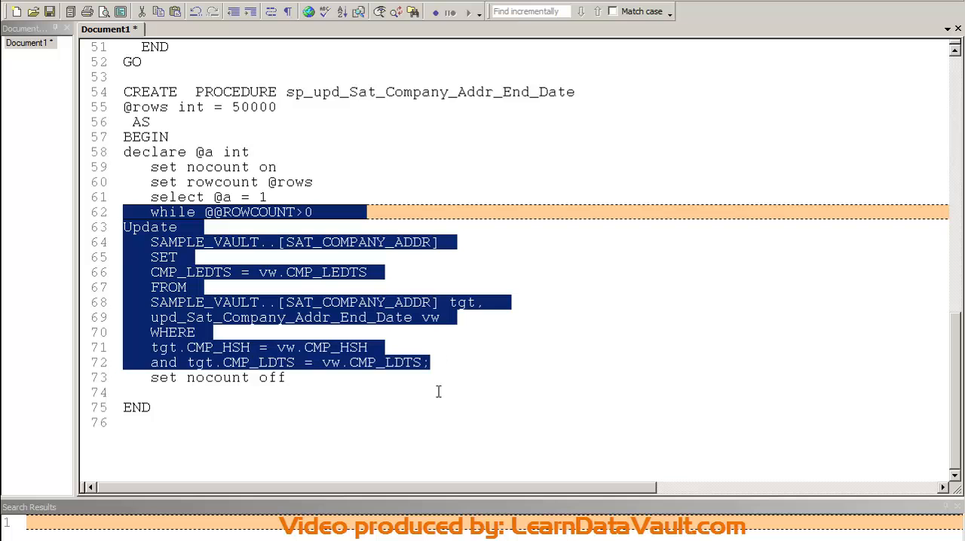
{"action": "left_click", "coordinate": [425, 362]}
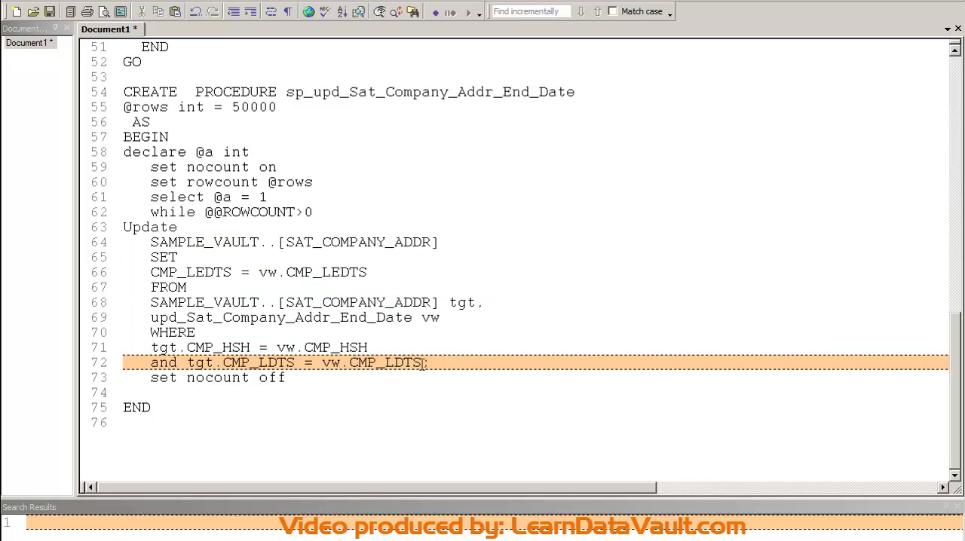